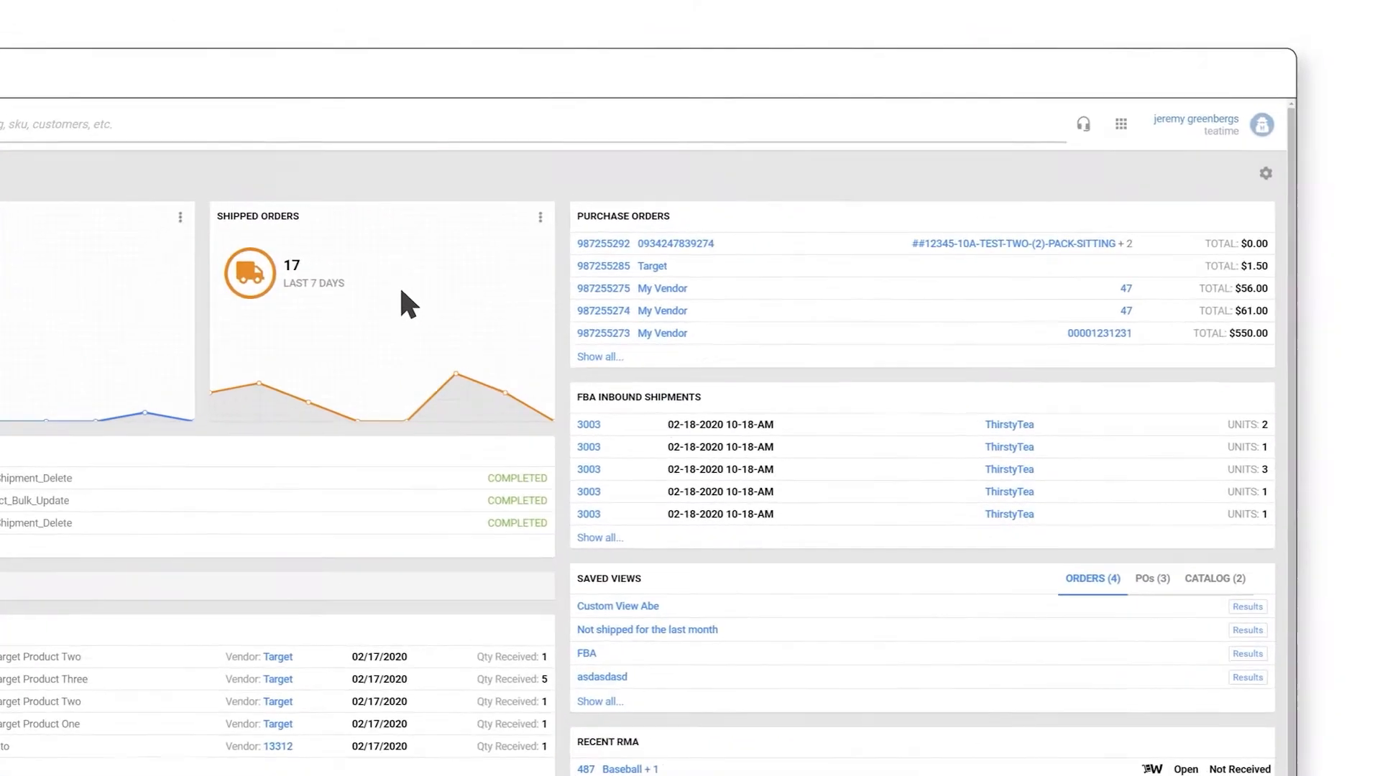
- Go to Company Settings from the account menu to show the companies list
click(1261, 124)
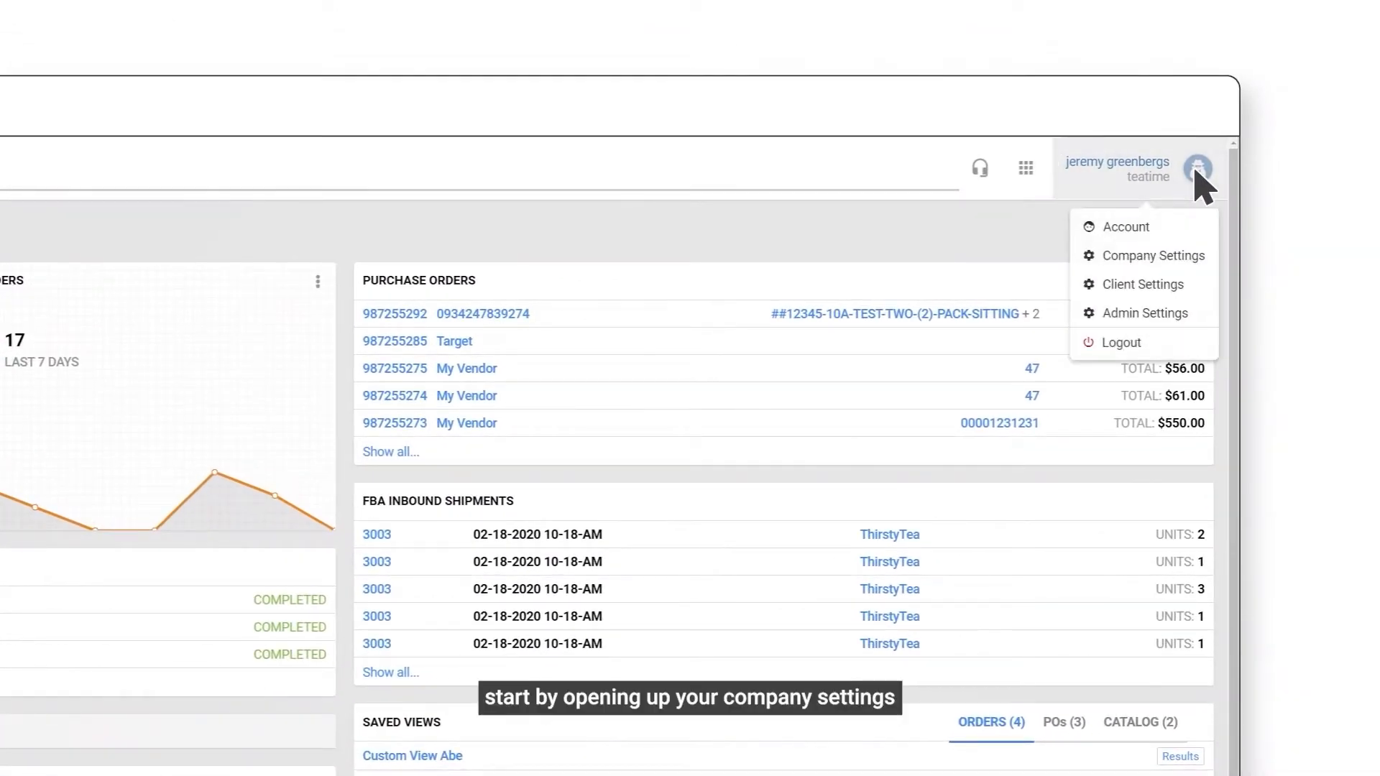
mouse_move(1128, 262)
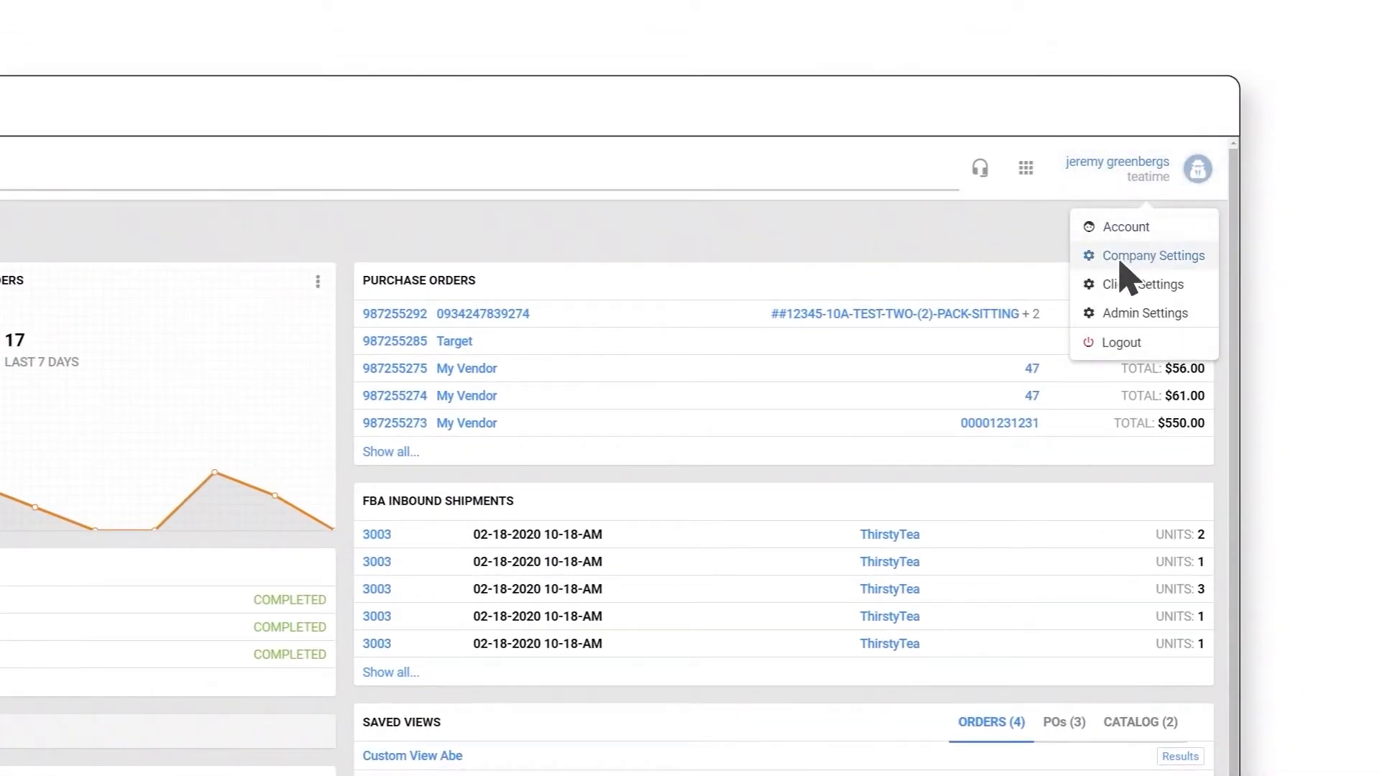
click(1151, 256)
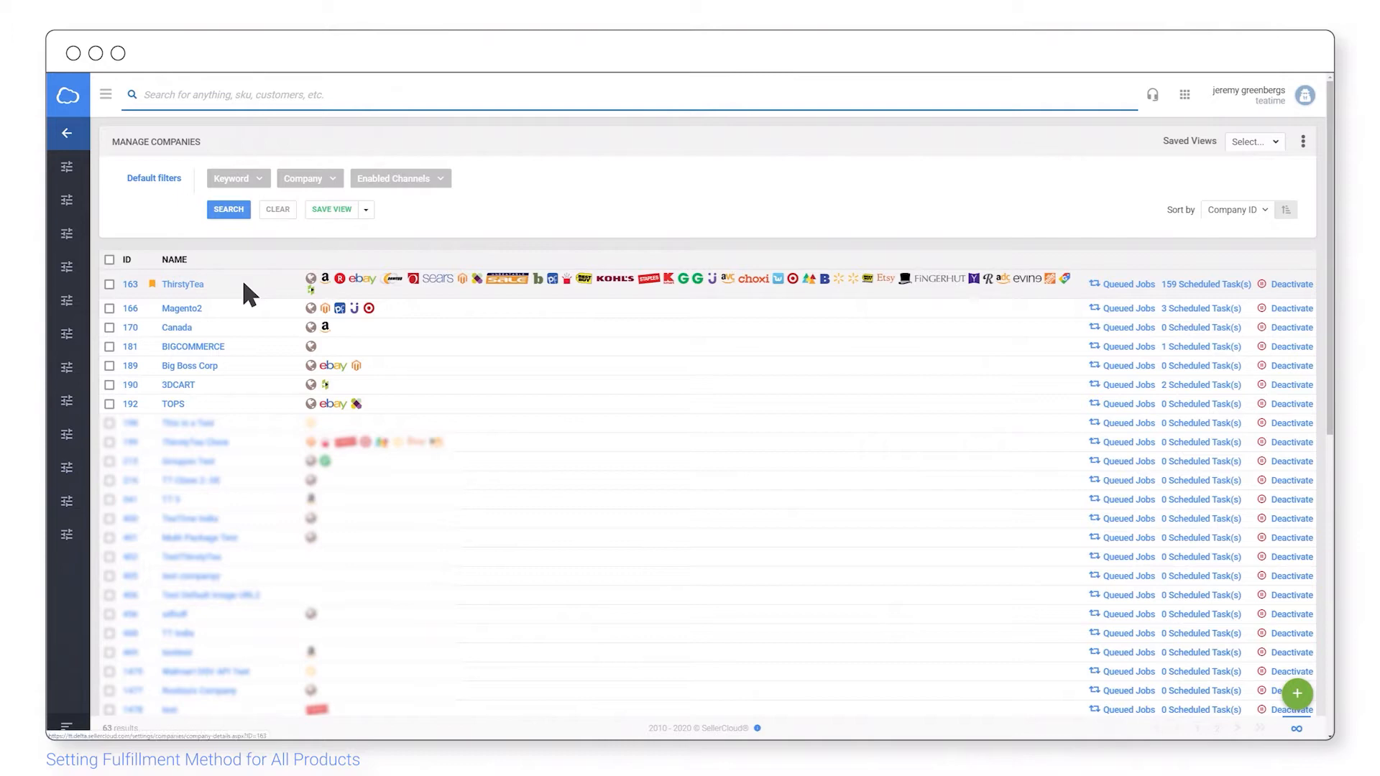
- Open ThirstyTea and reach Amazon Settings > Product Defaults via a Toolbox search for Product
click(183, 283)
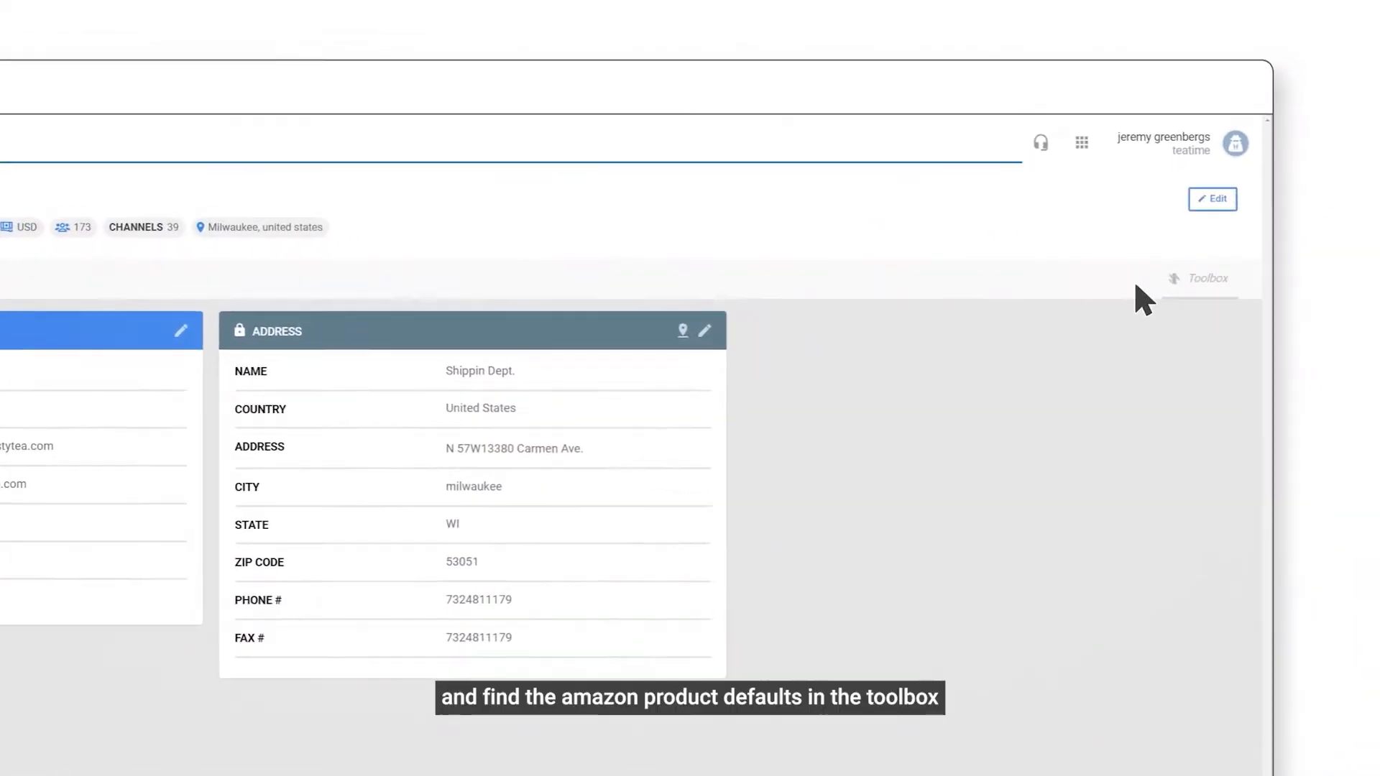
click(1206, 277)
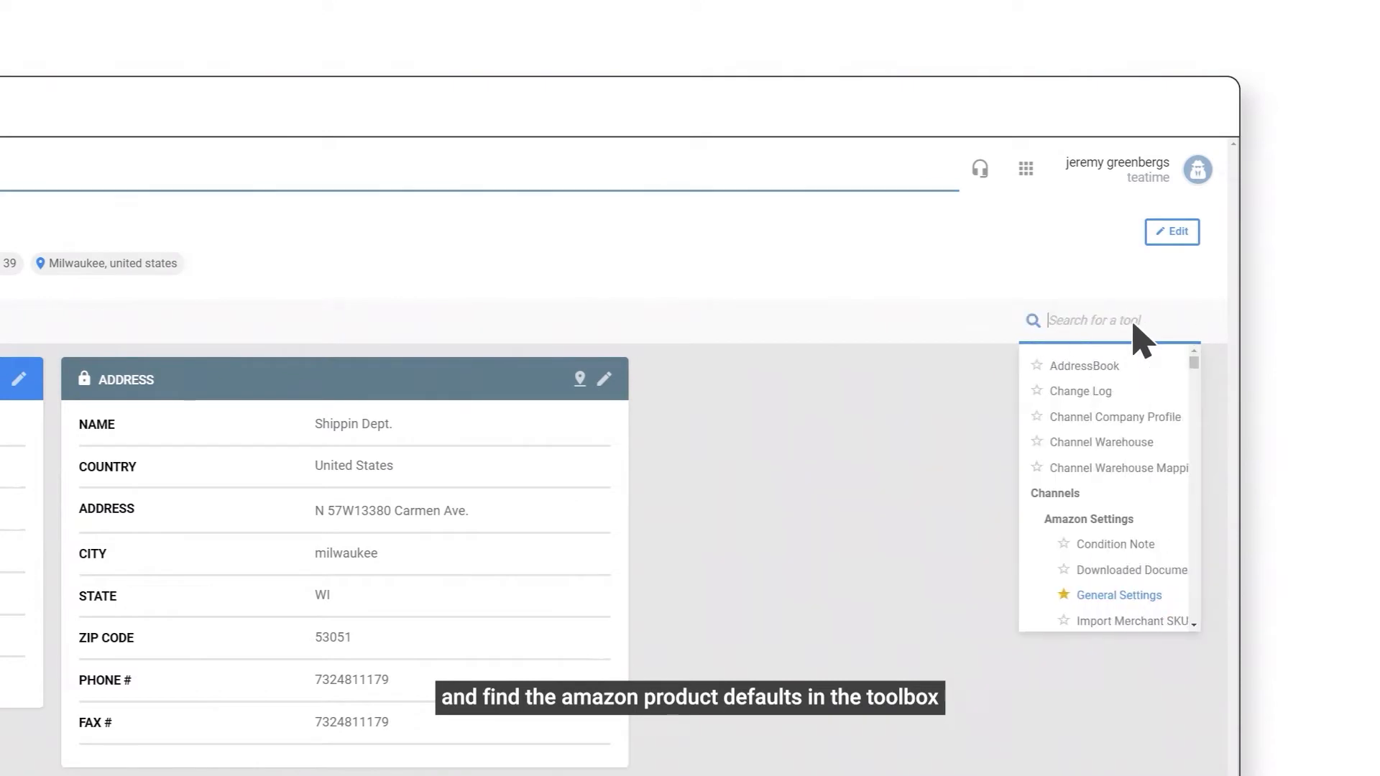
text(P)
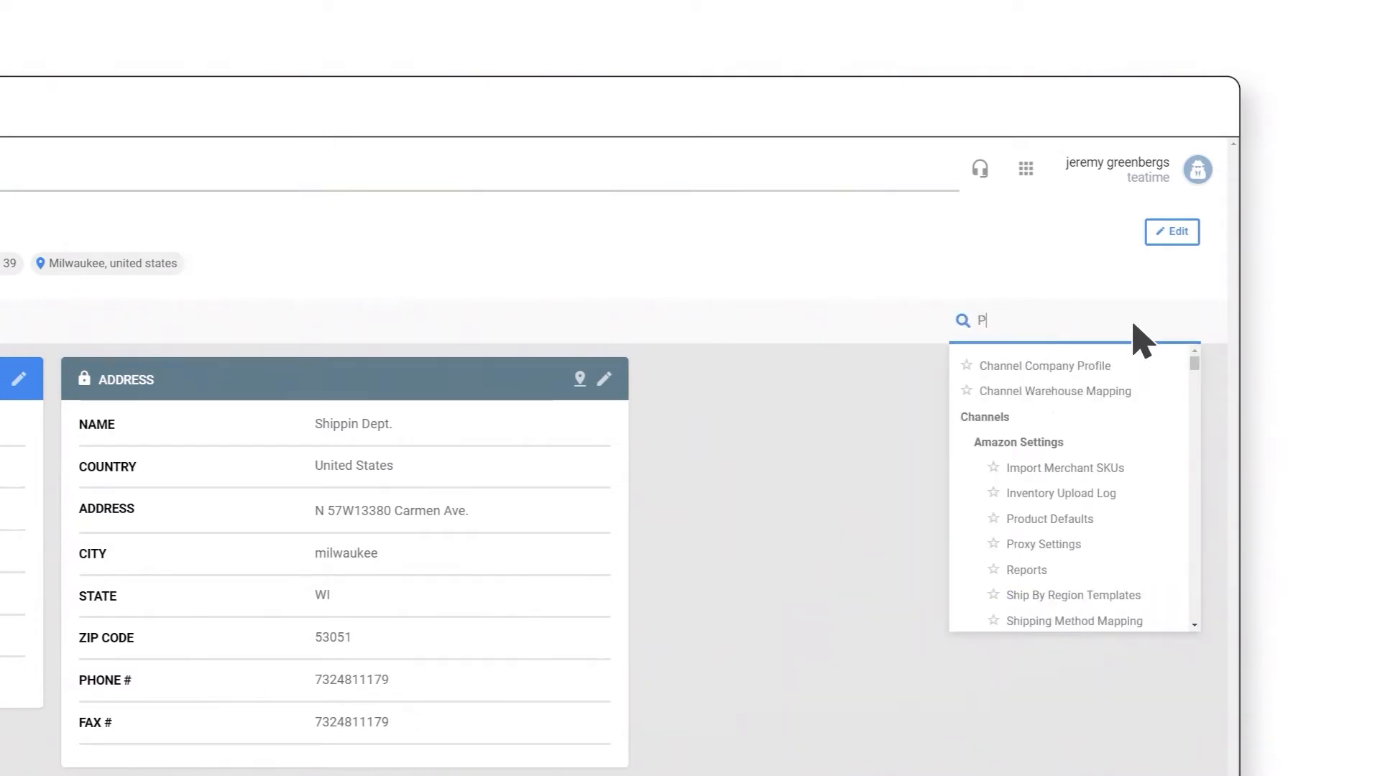
text(roduct)
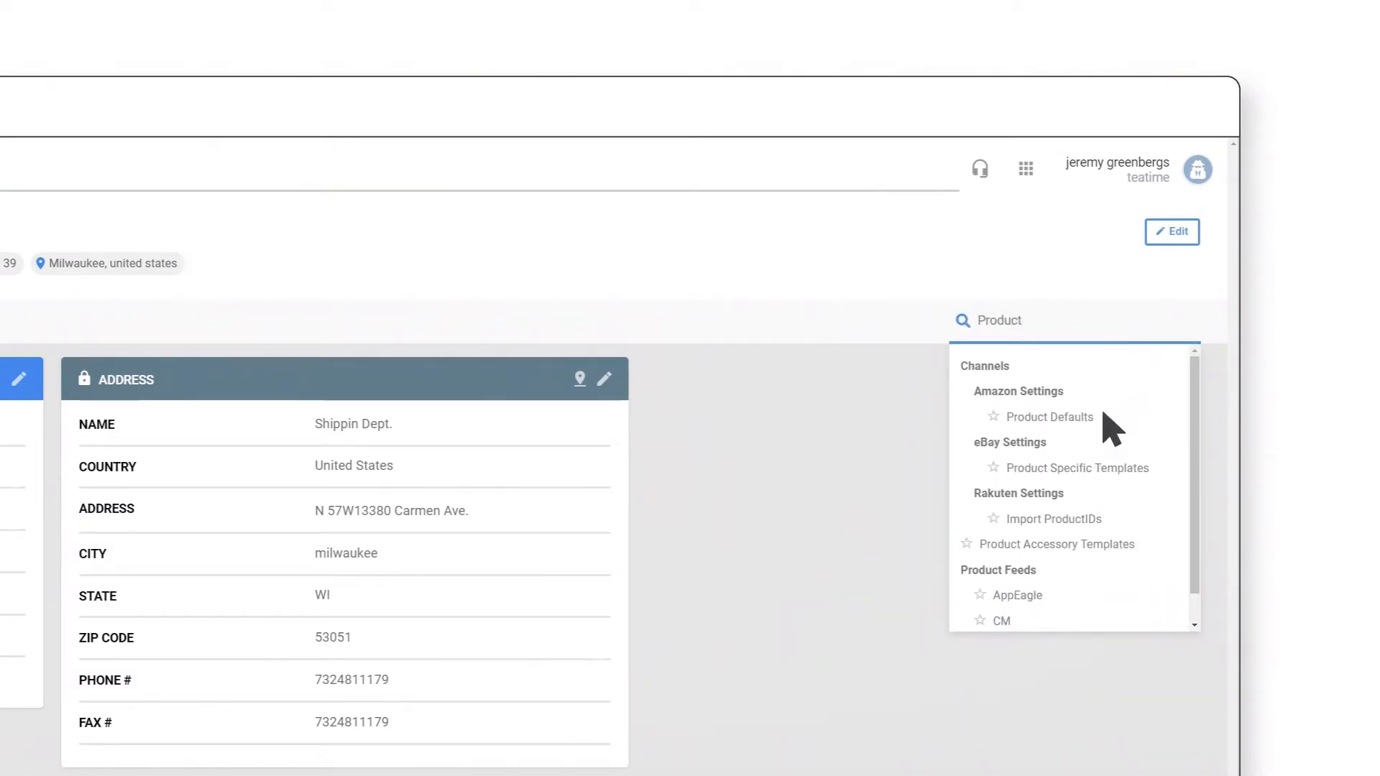
click(1048, 417)
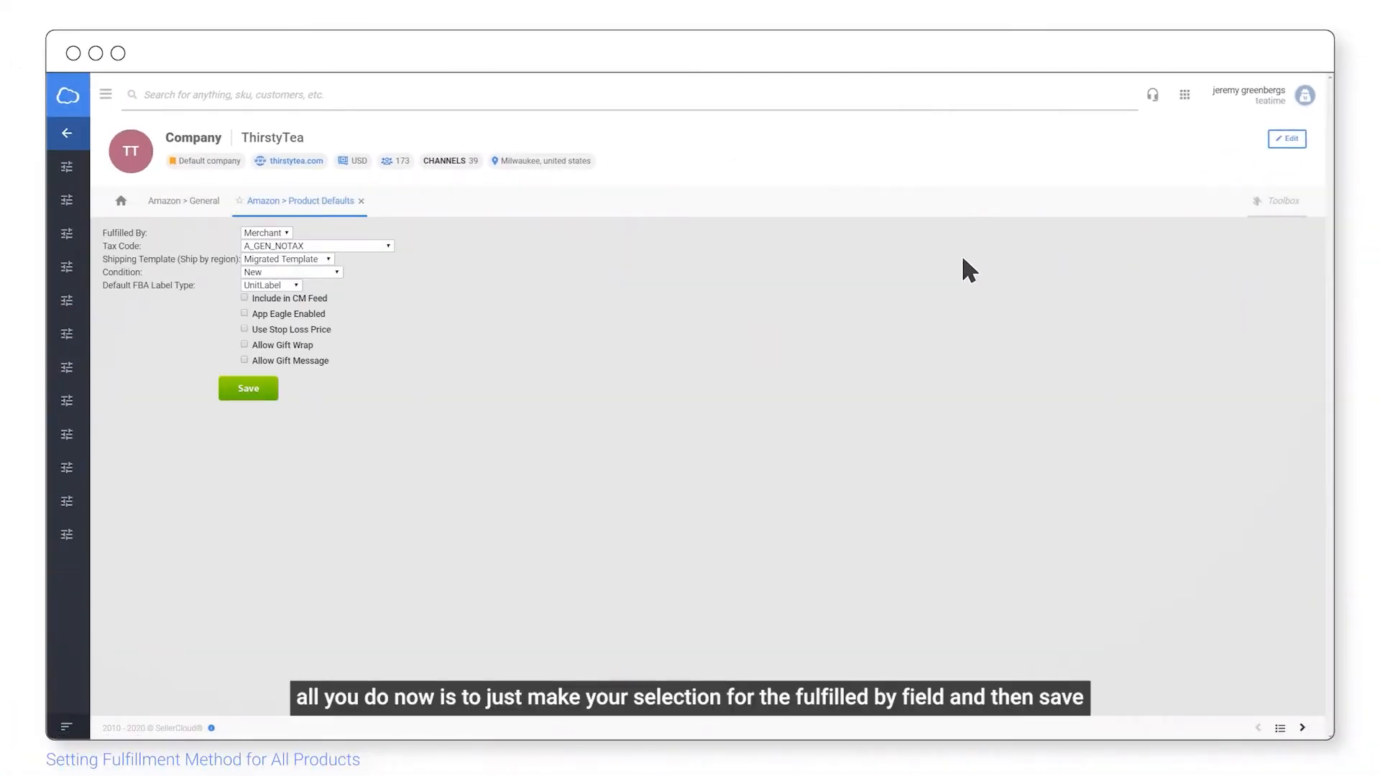
- Set the default Fulfilled By to Amazon and save the product defaults
click(265, 233)
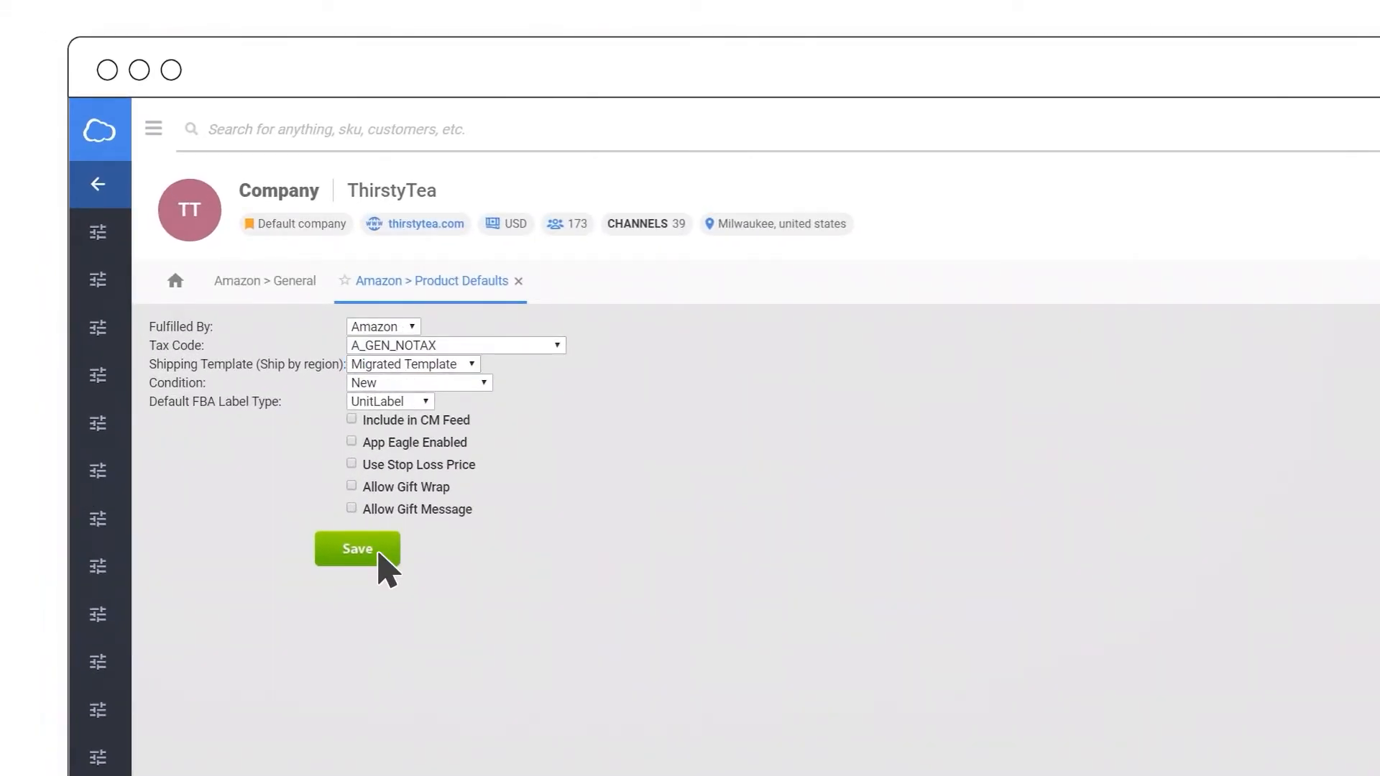
click(356, 548)
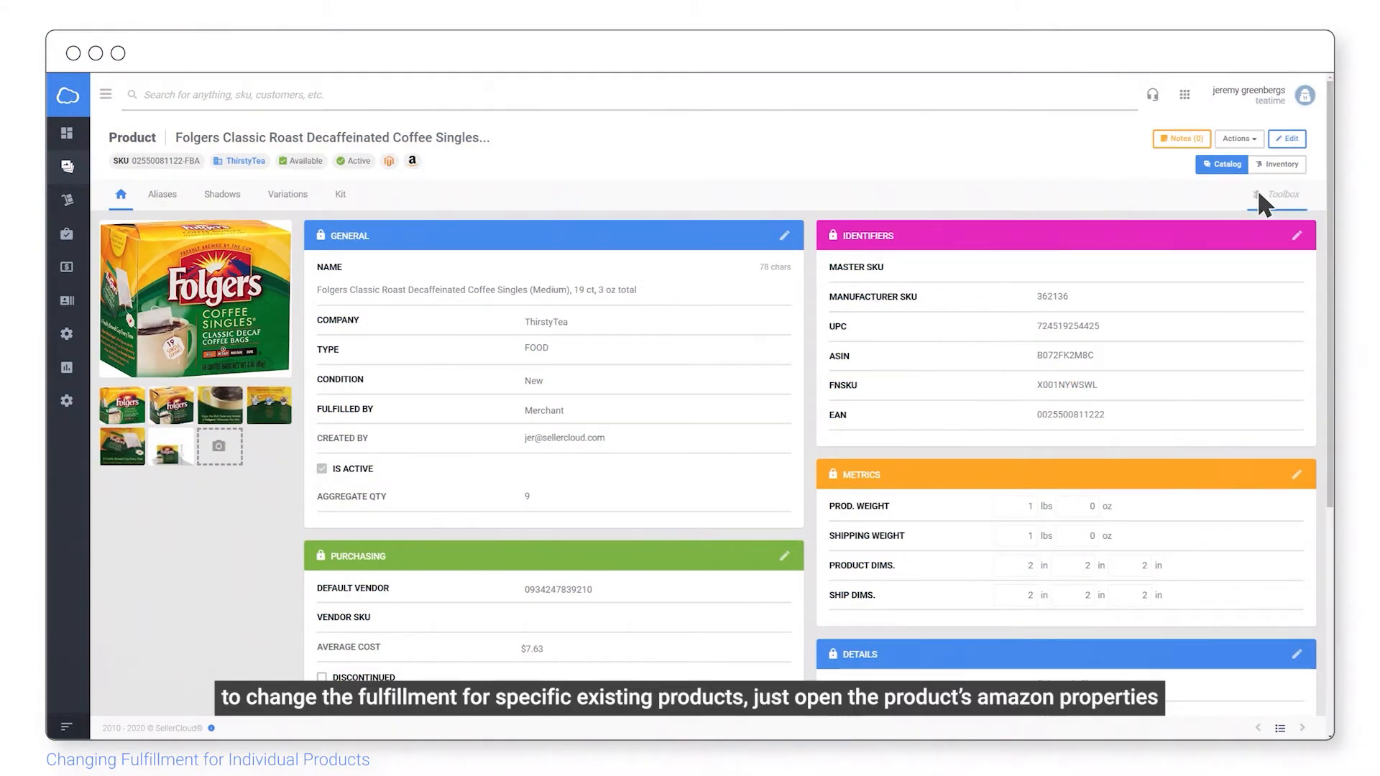
- Search the product Toolbox for Ama and open the Folgers product's Amazon Properties
text(Ama)
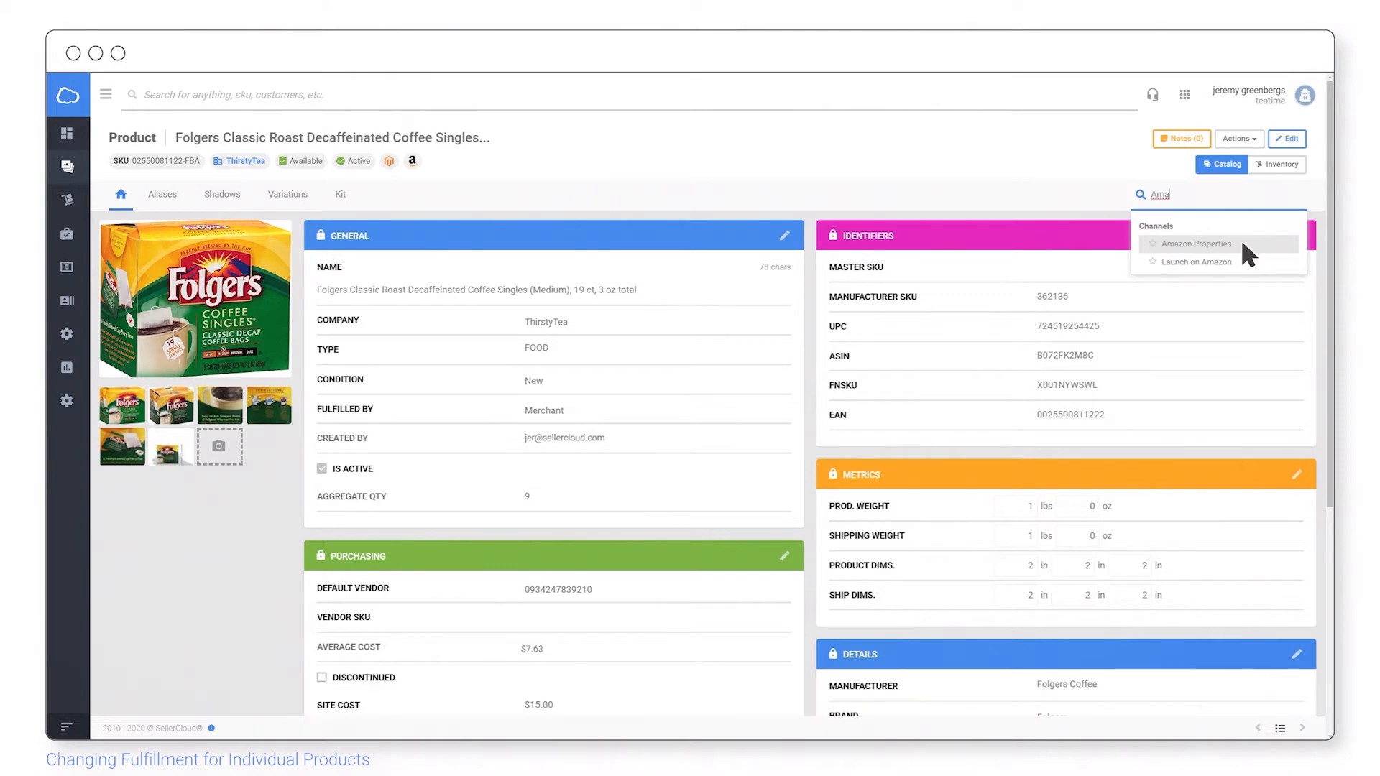
click(1195, 245)
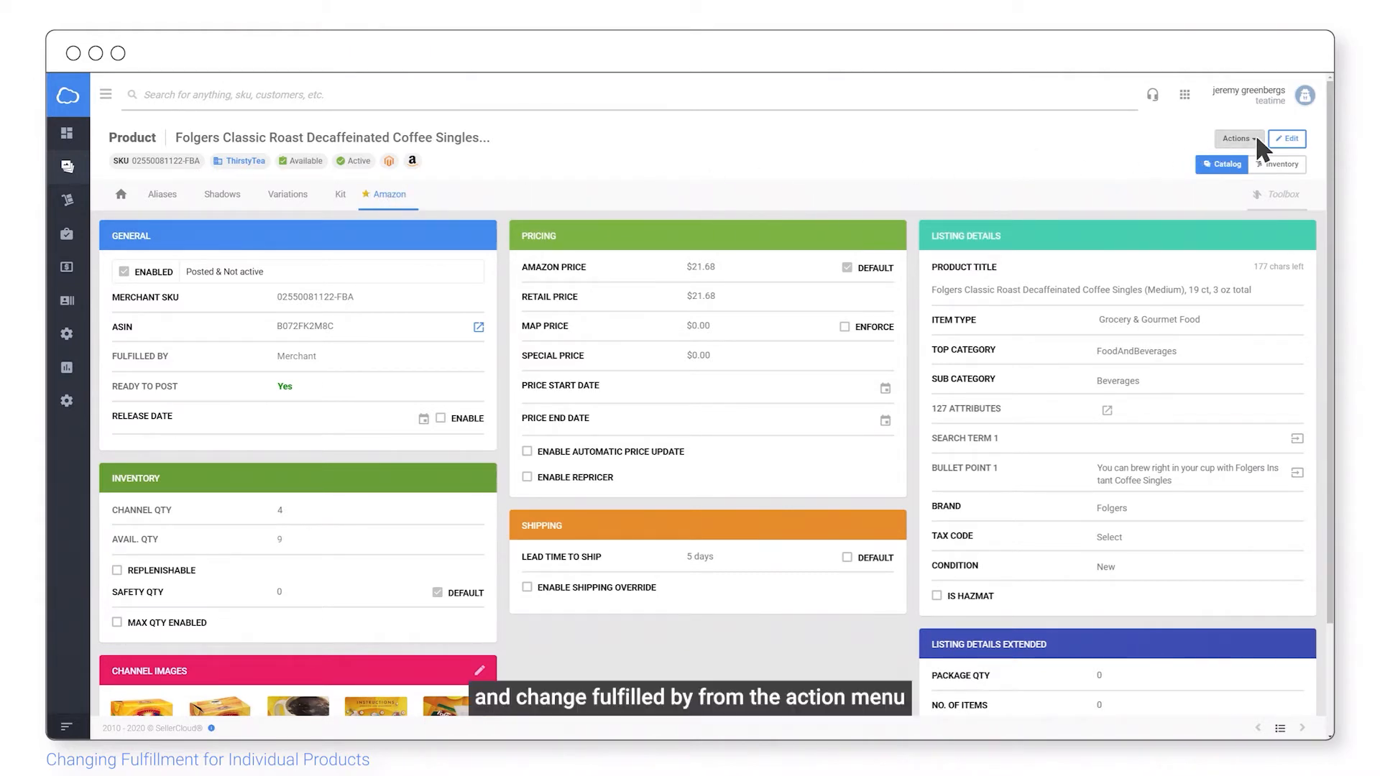
- Change Fulfilled By to Amazon with Update on Amazon unchecked, and save
click(1236, 138)
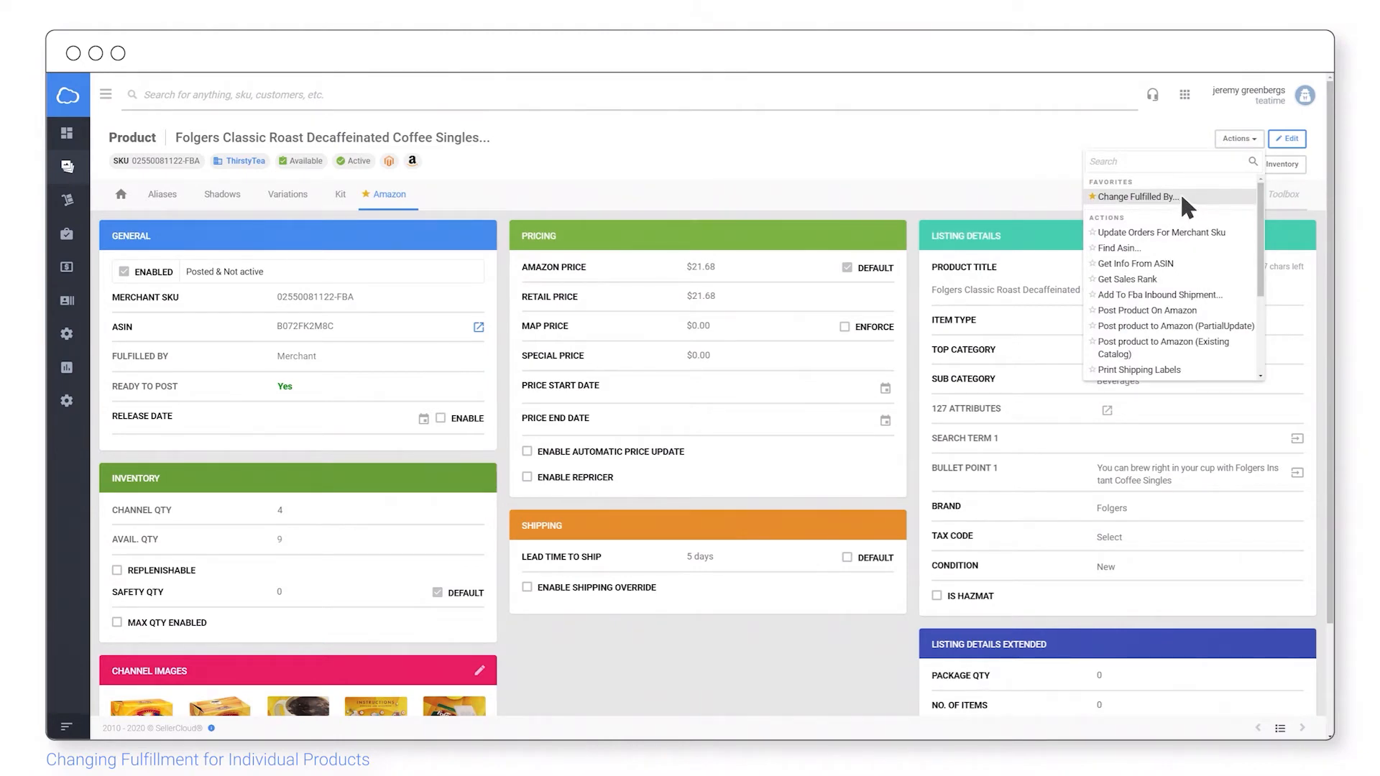
click(1137, 197)
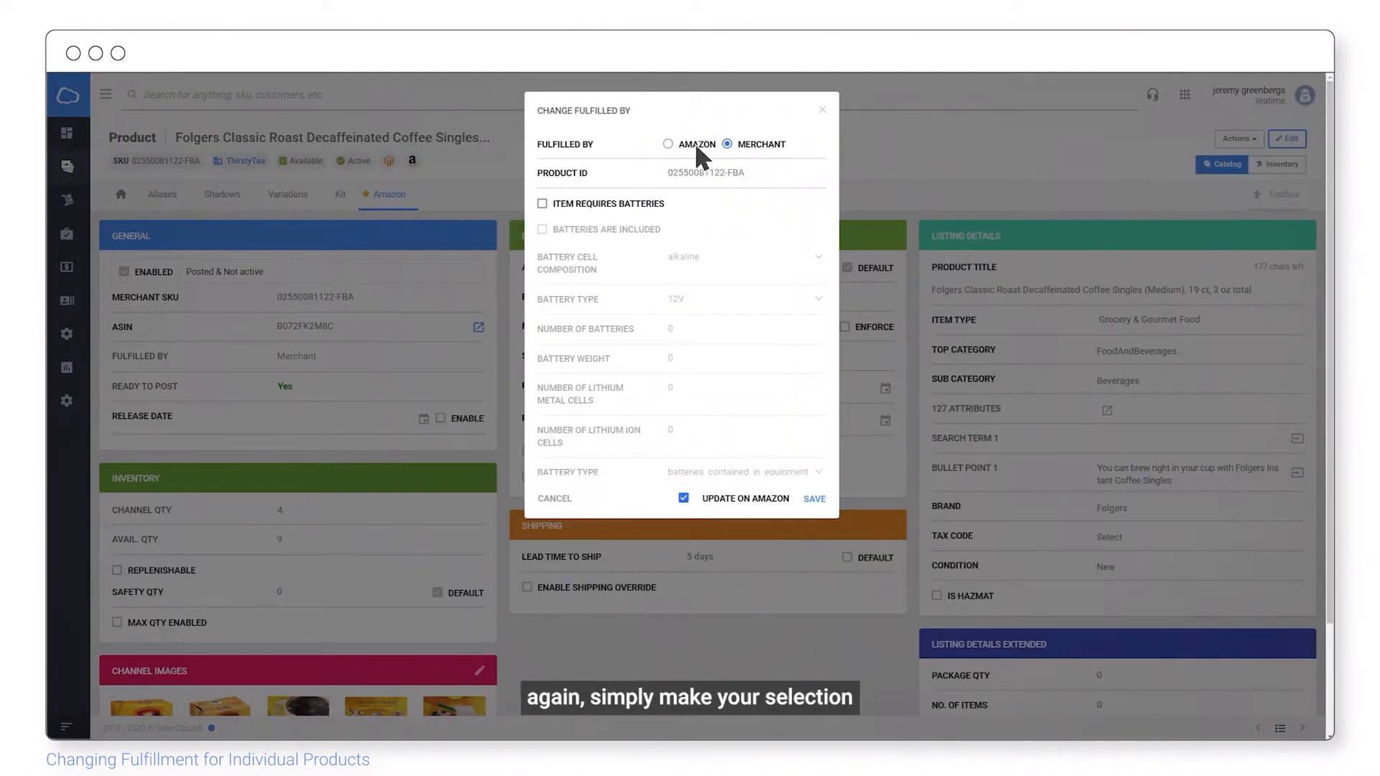
click(669, 144)
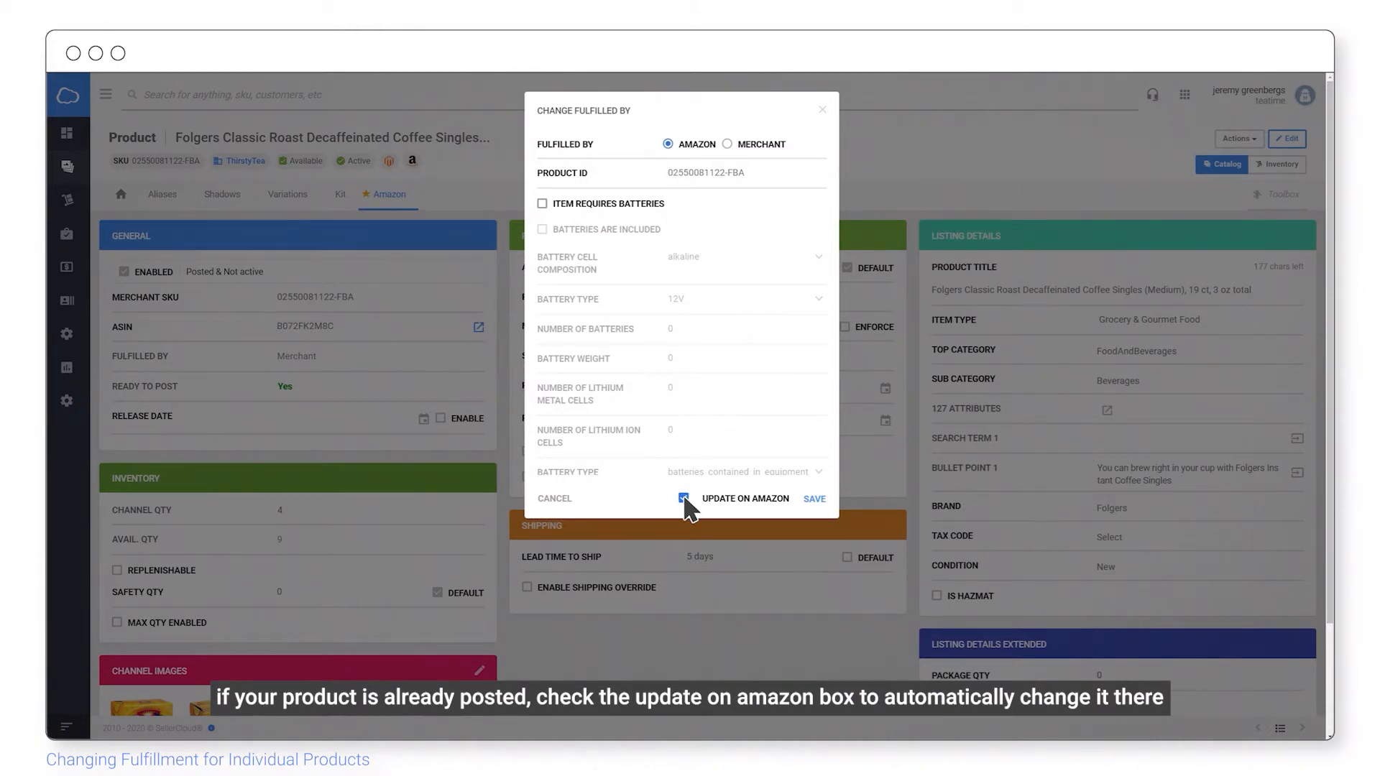
click(684, 498)
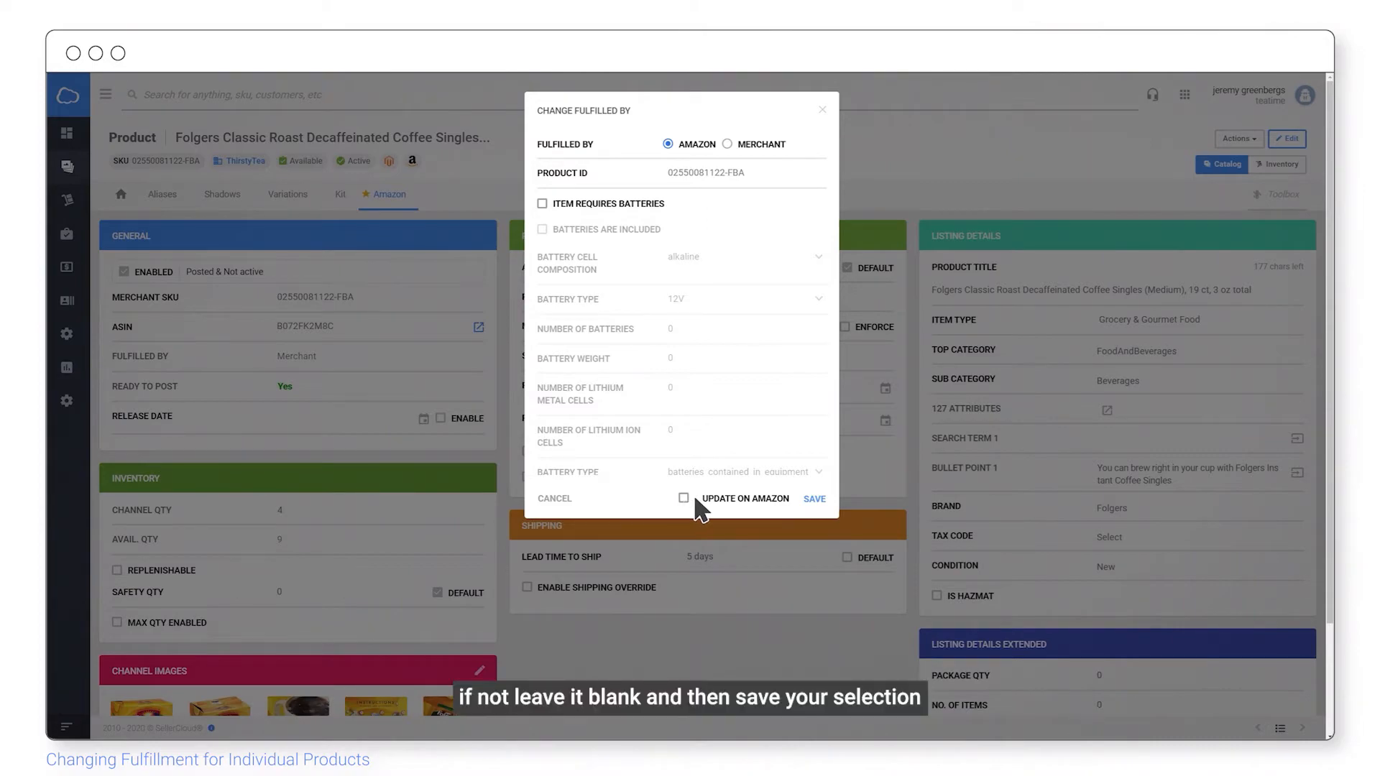
click(813, 498)
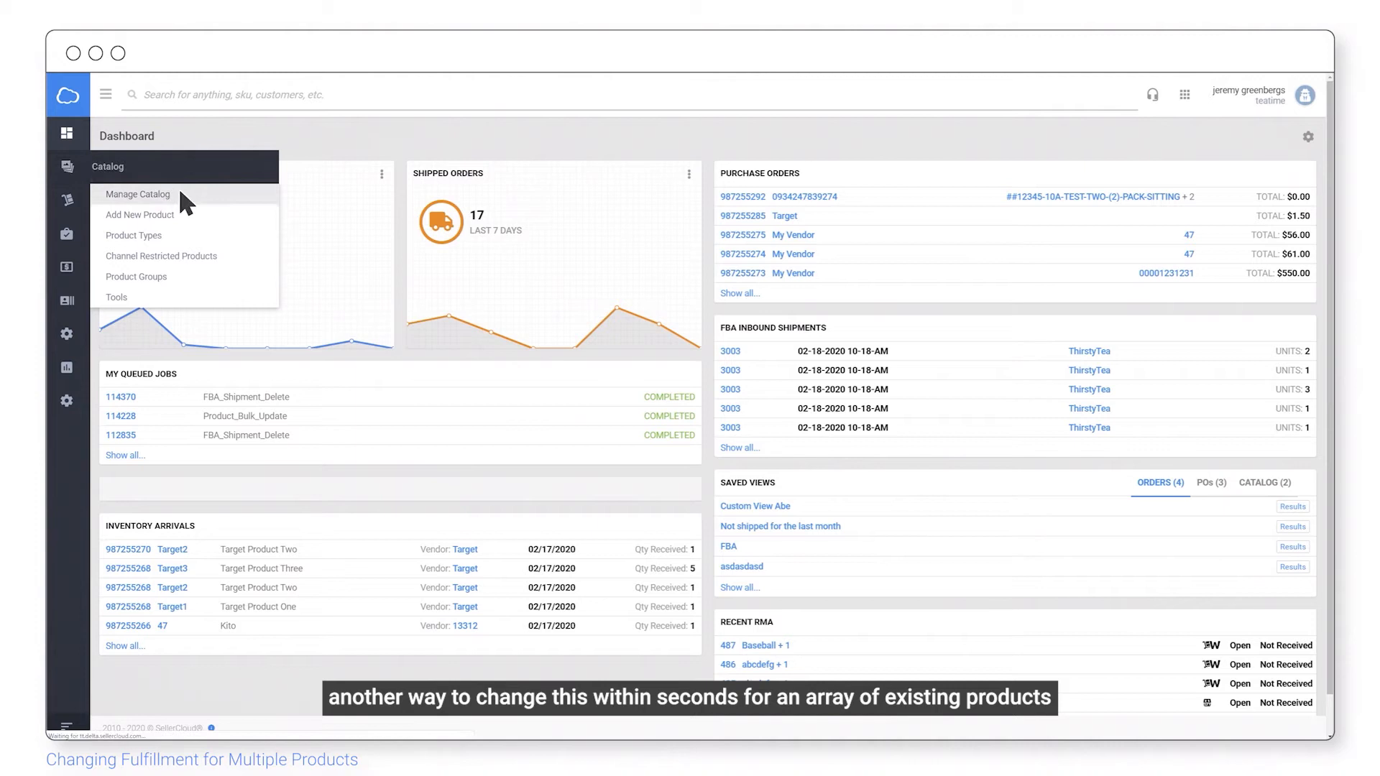
- Search Manage Catalog with a Keyword filter of Folgers Classic
click(139, 194)
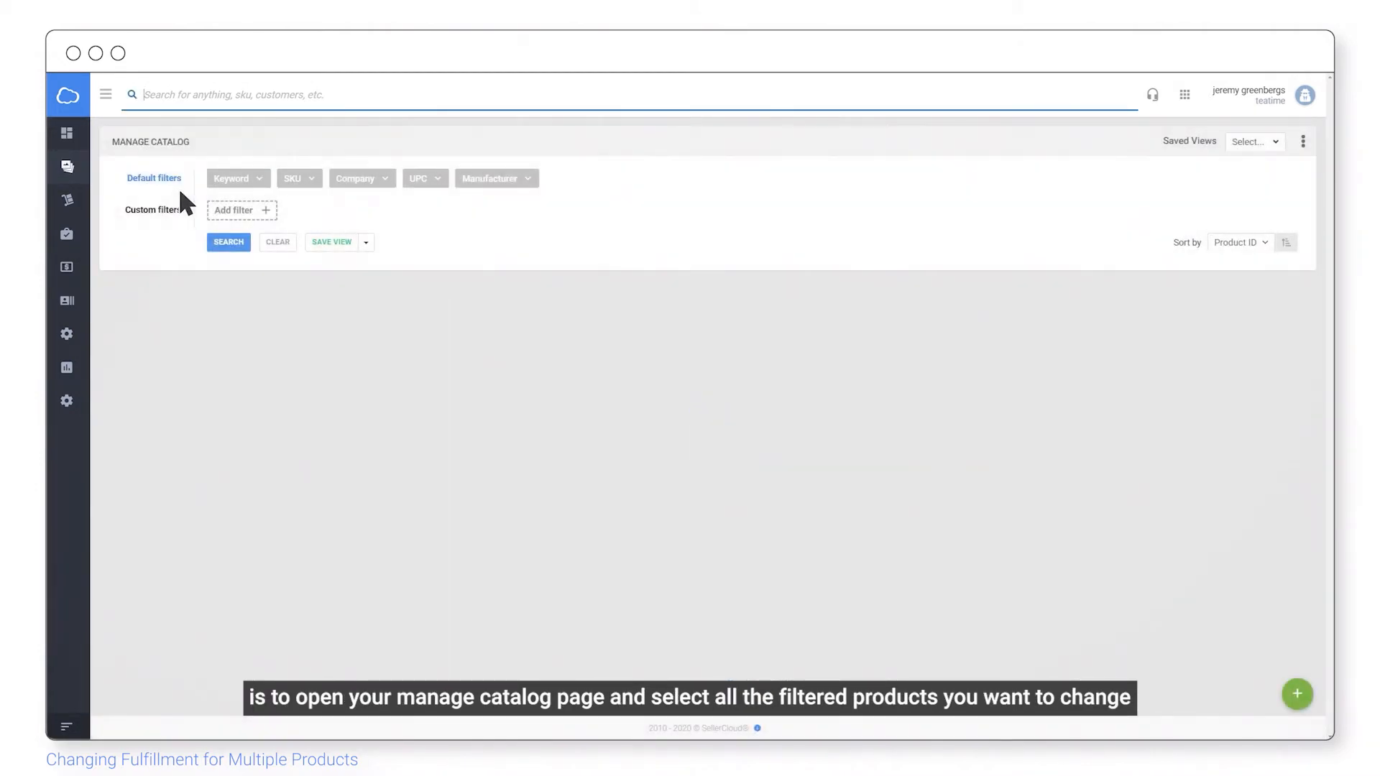
click(231, 178)
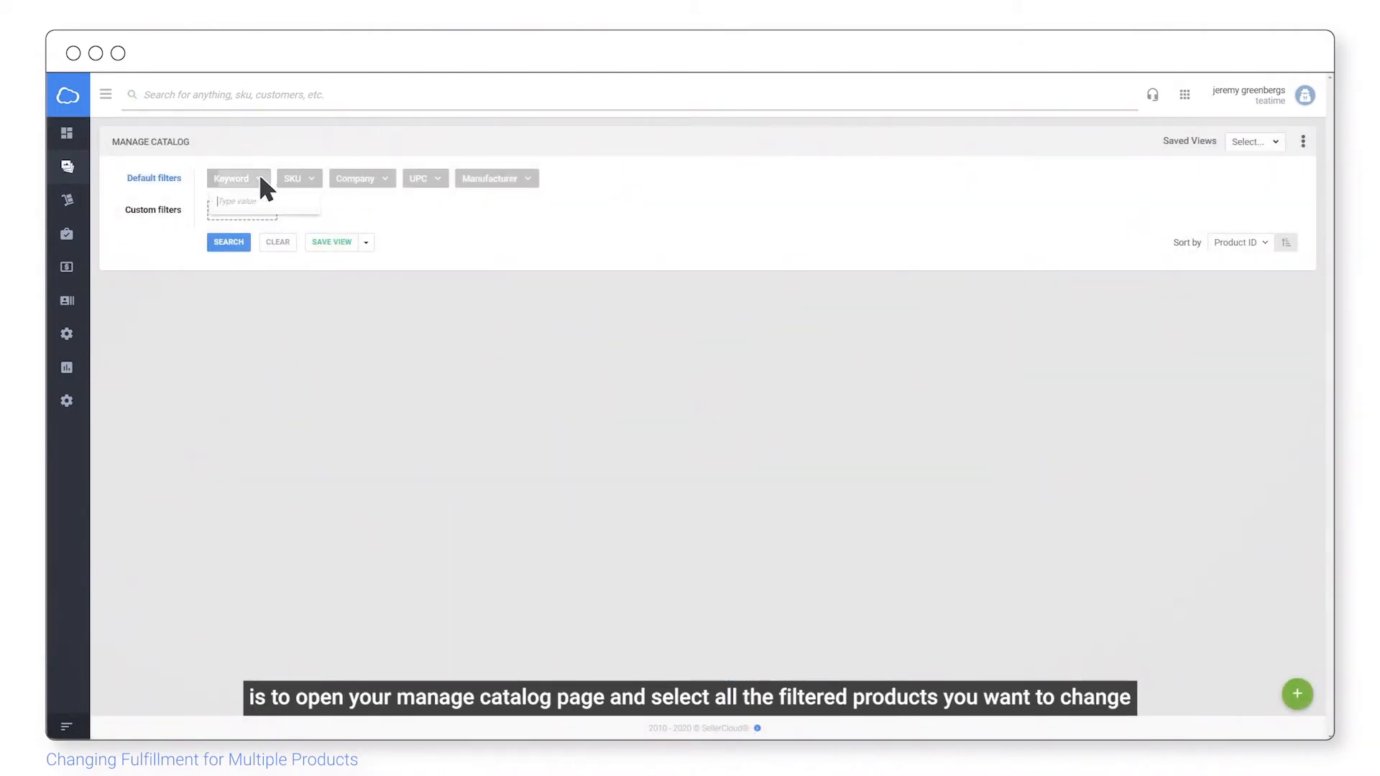
text(Folgers Classic)
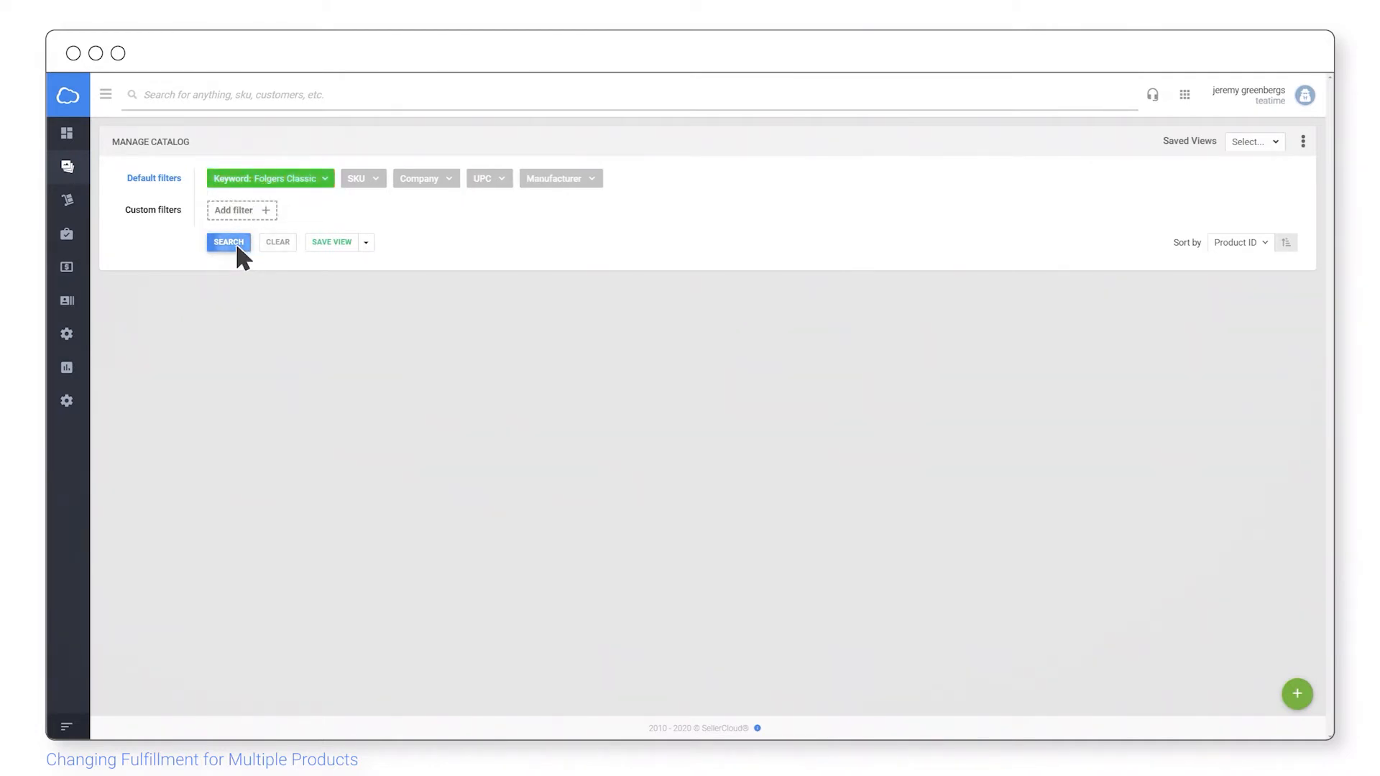
click(228, 242)
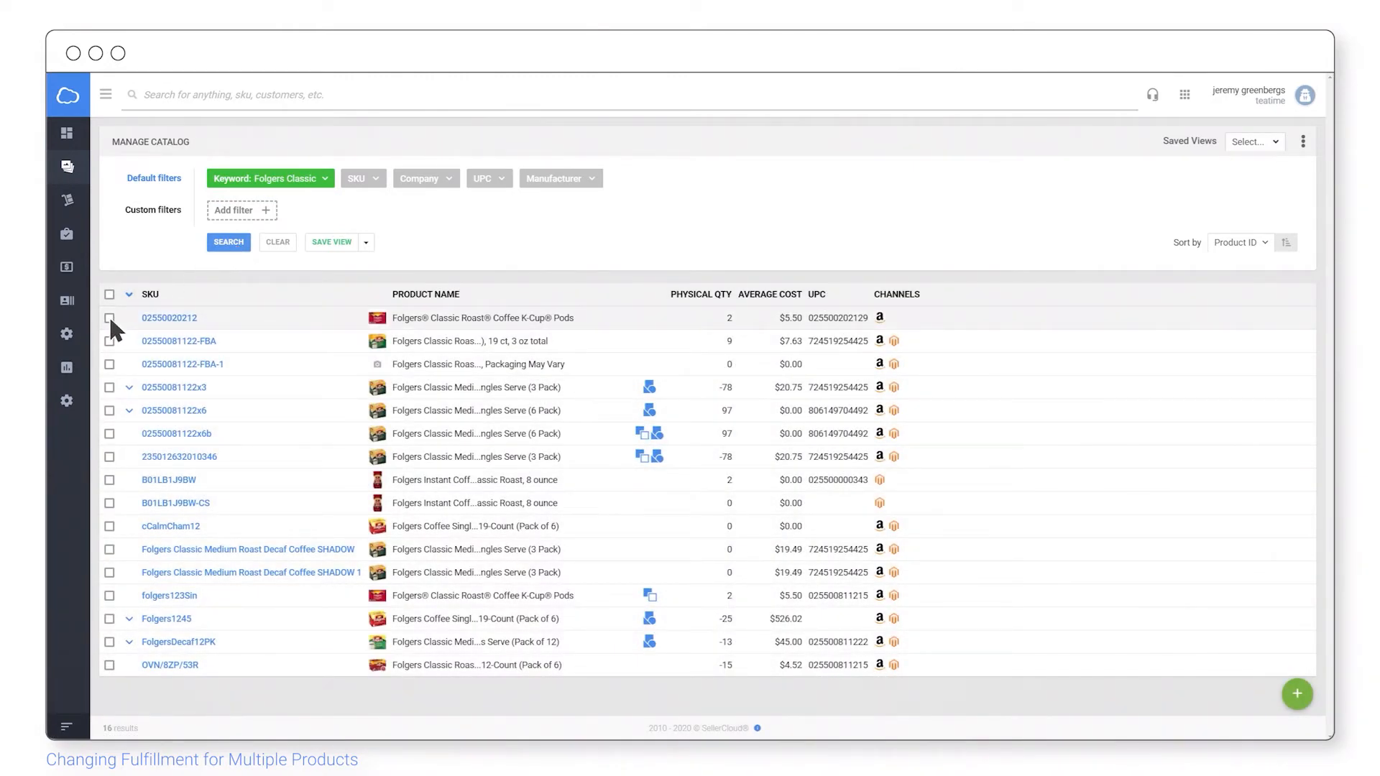
- Select the Folgers products and apply the bulk Switch to AFN action
click(109, 342)
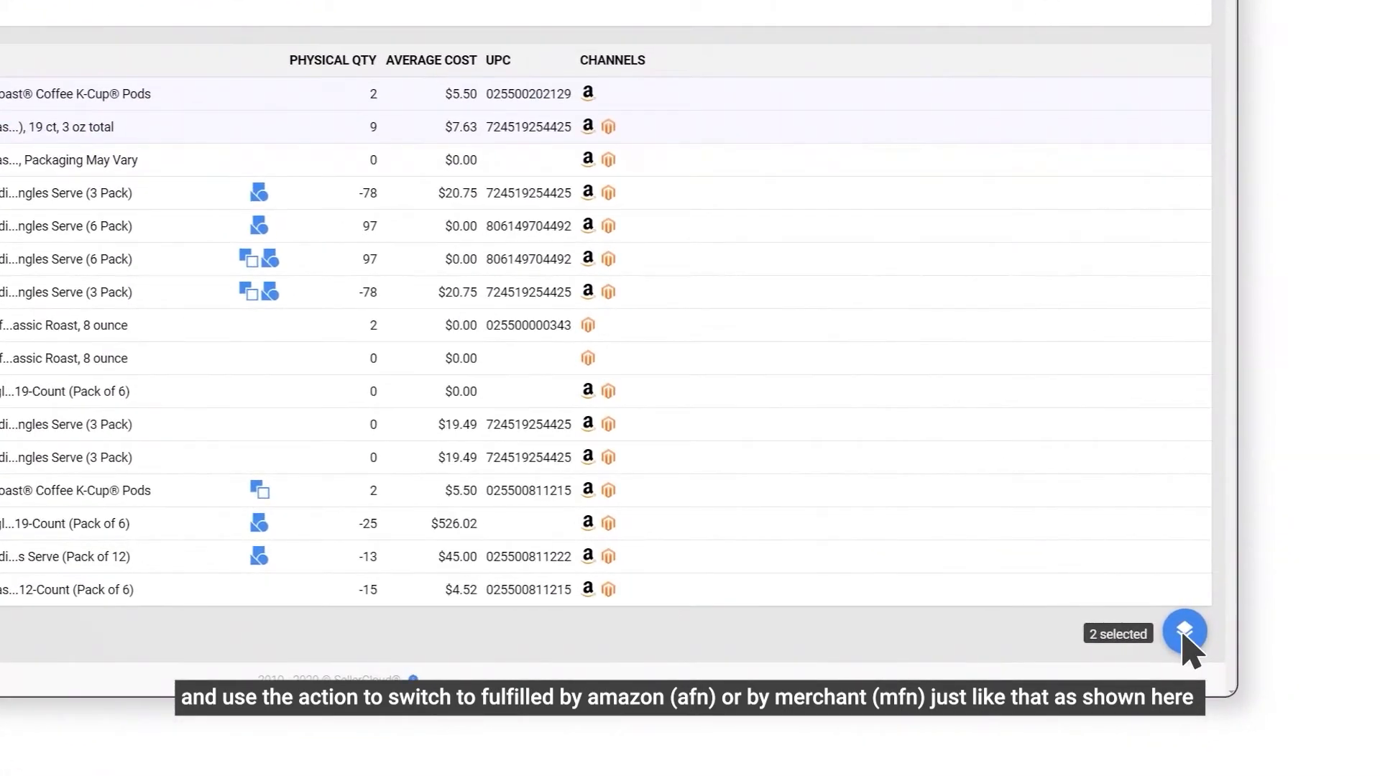
click(1183, 633)
text(Switch)
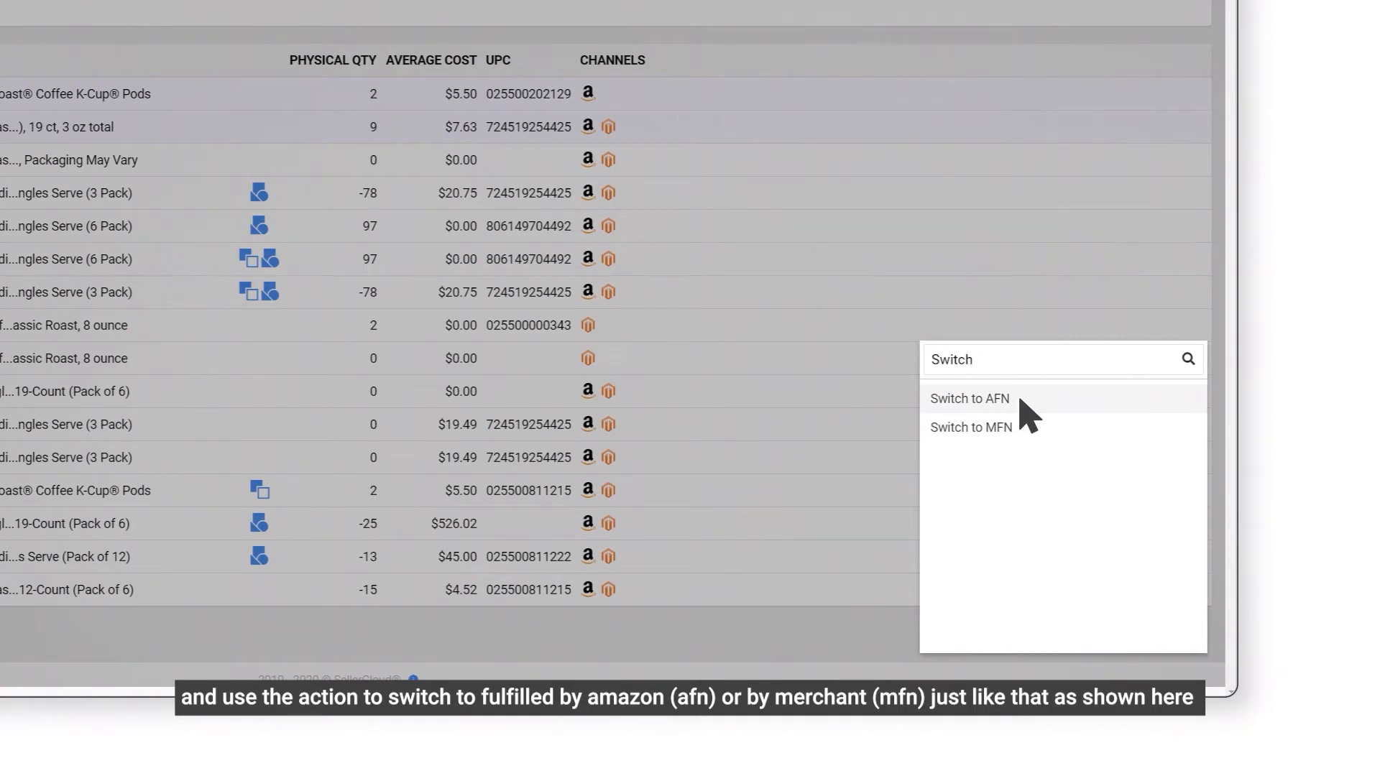
click(969, 398)
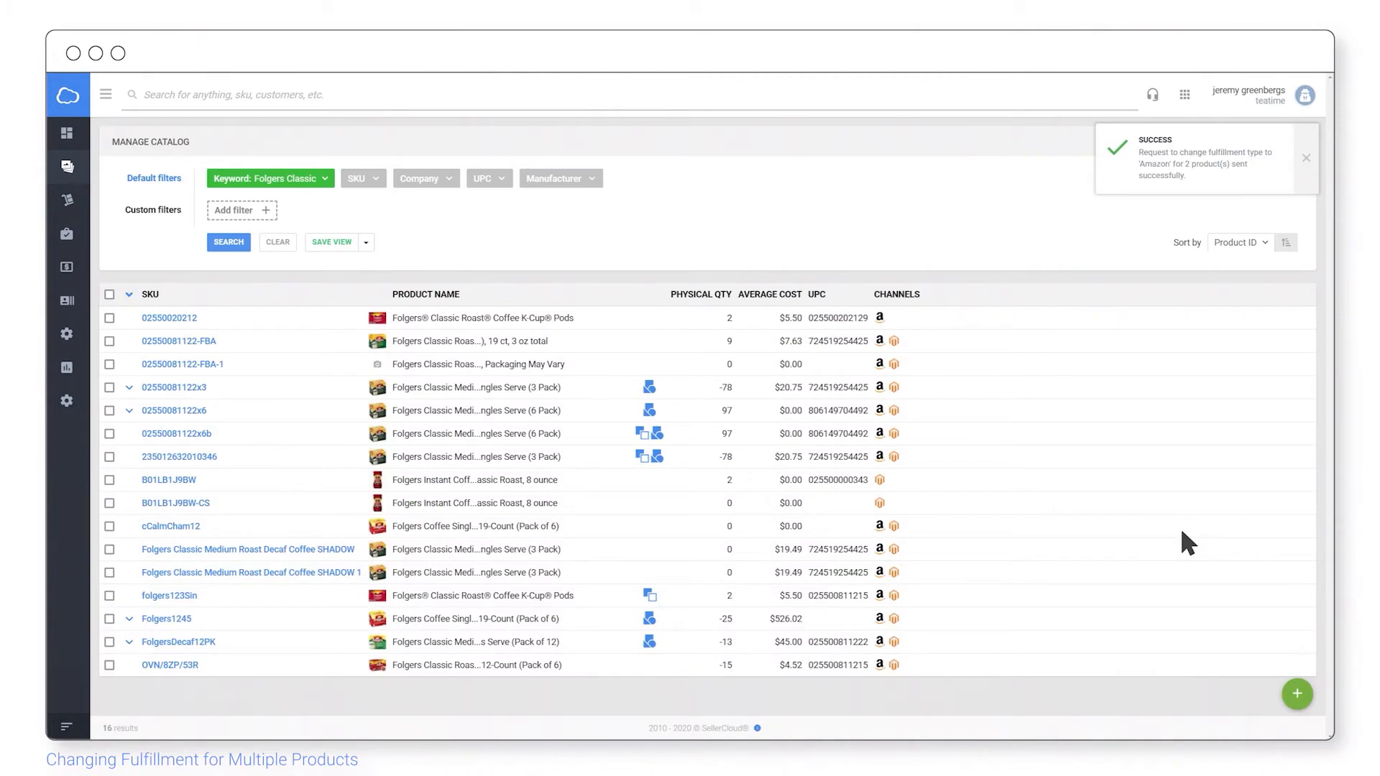
click(178, 341)
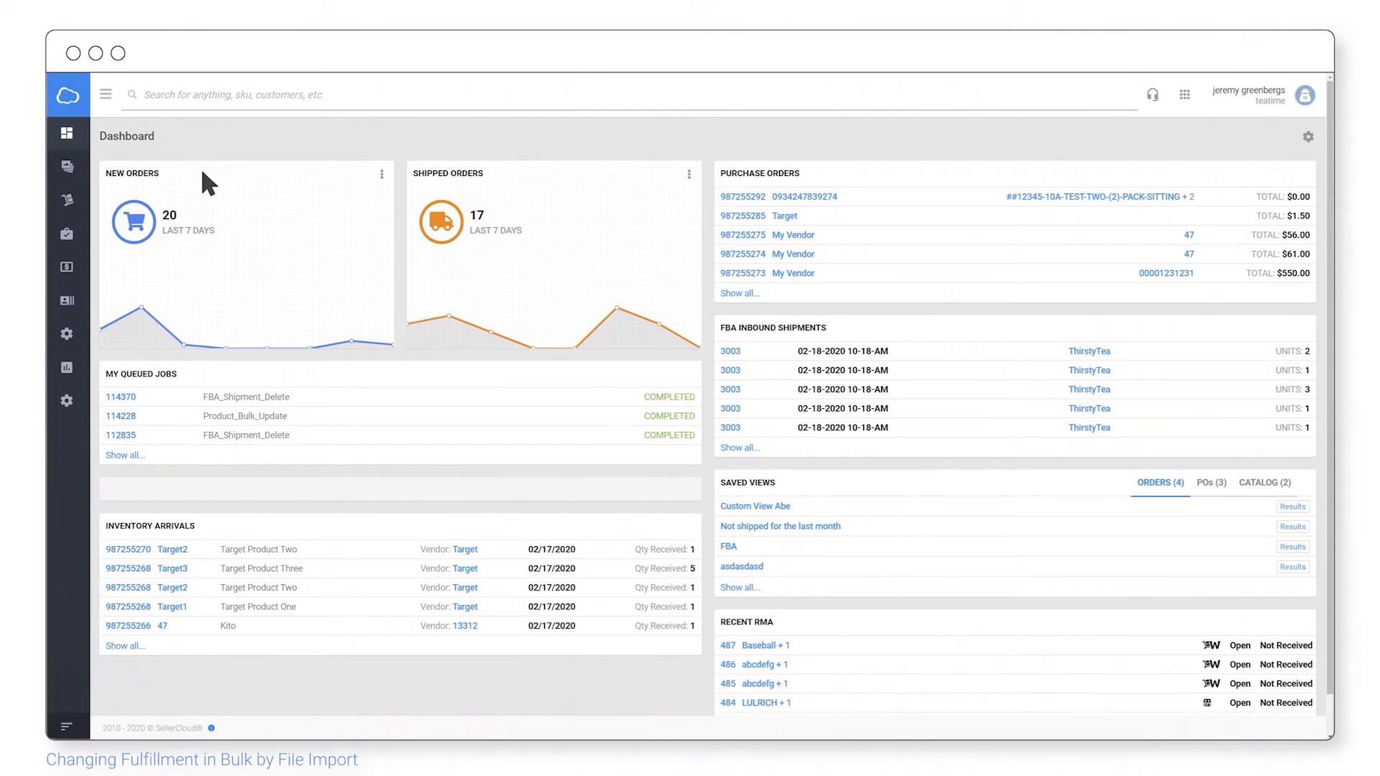
- Open Catalog > Tools > Import Product Info for a bulk product update
click(68, 167)
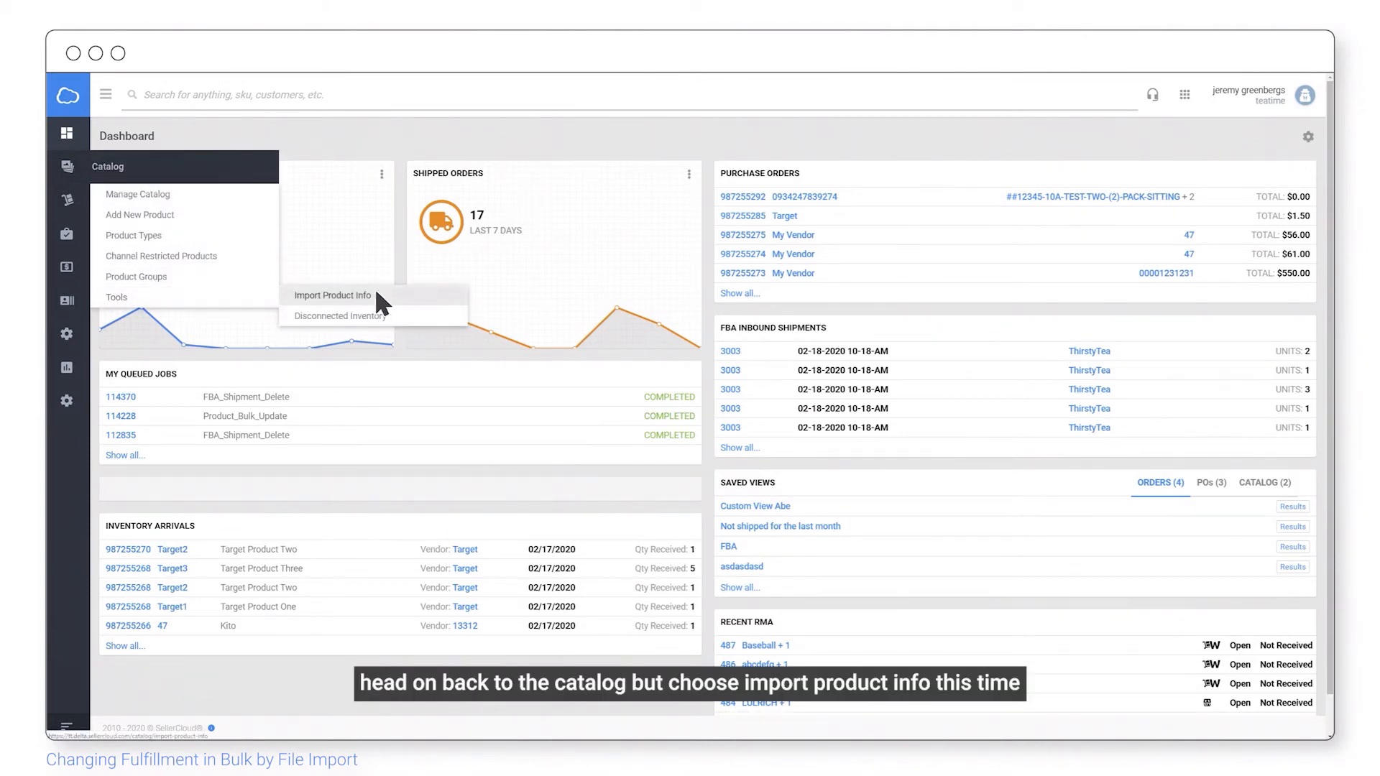
click(332, 295)
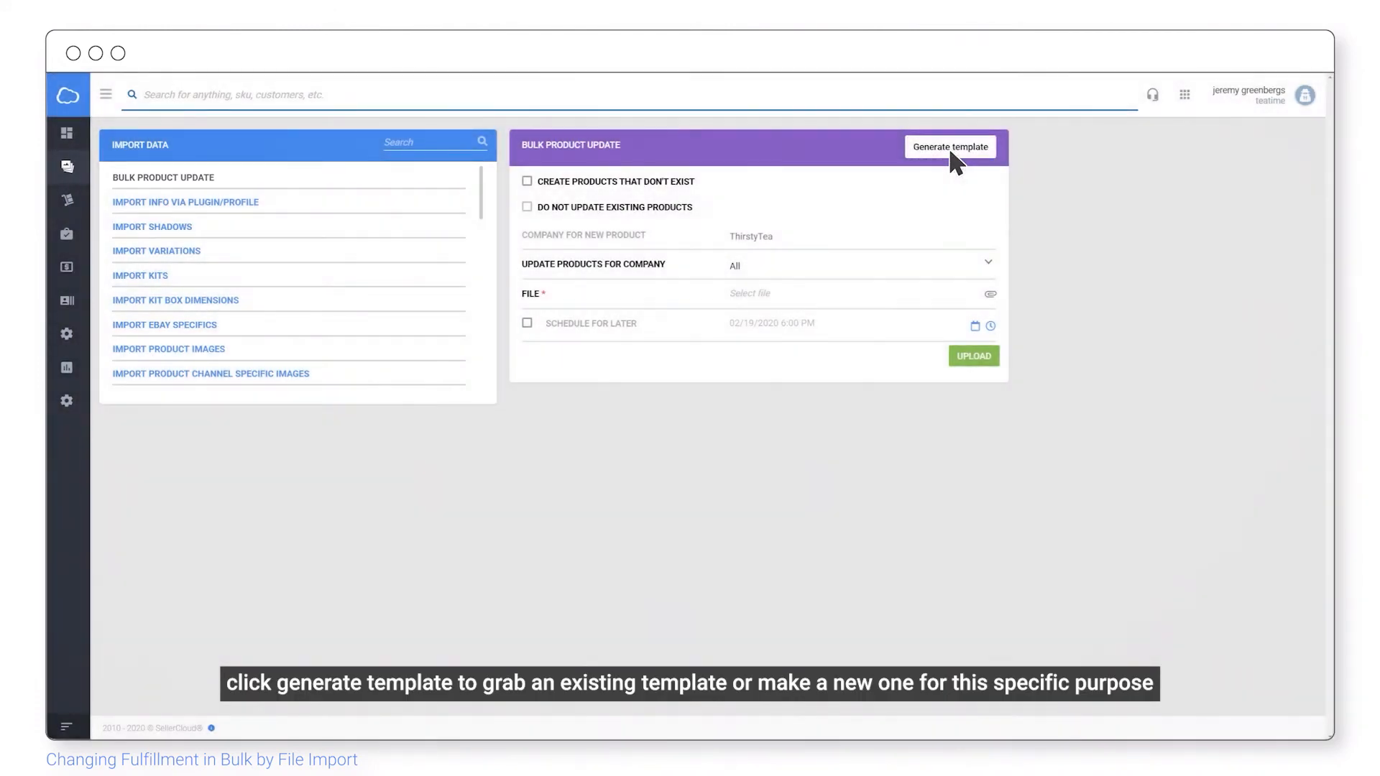
- Create a new Excel-format bulk update template and add the FulfilledBy column
click(950, 146)
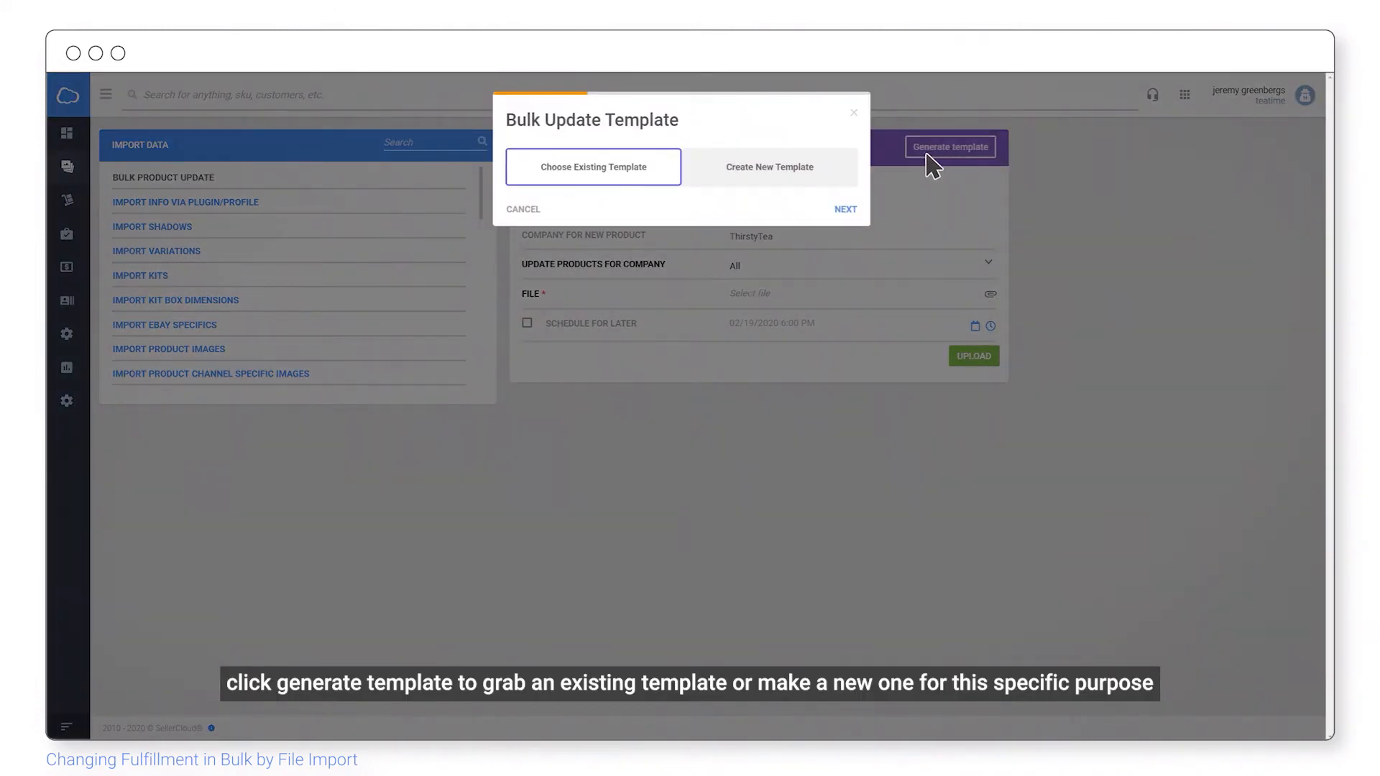
click(768, 167)
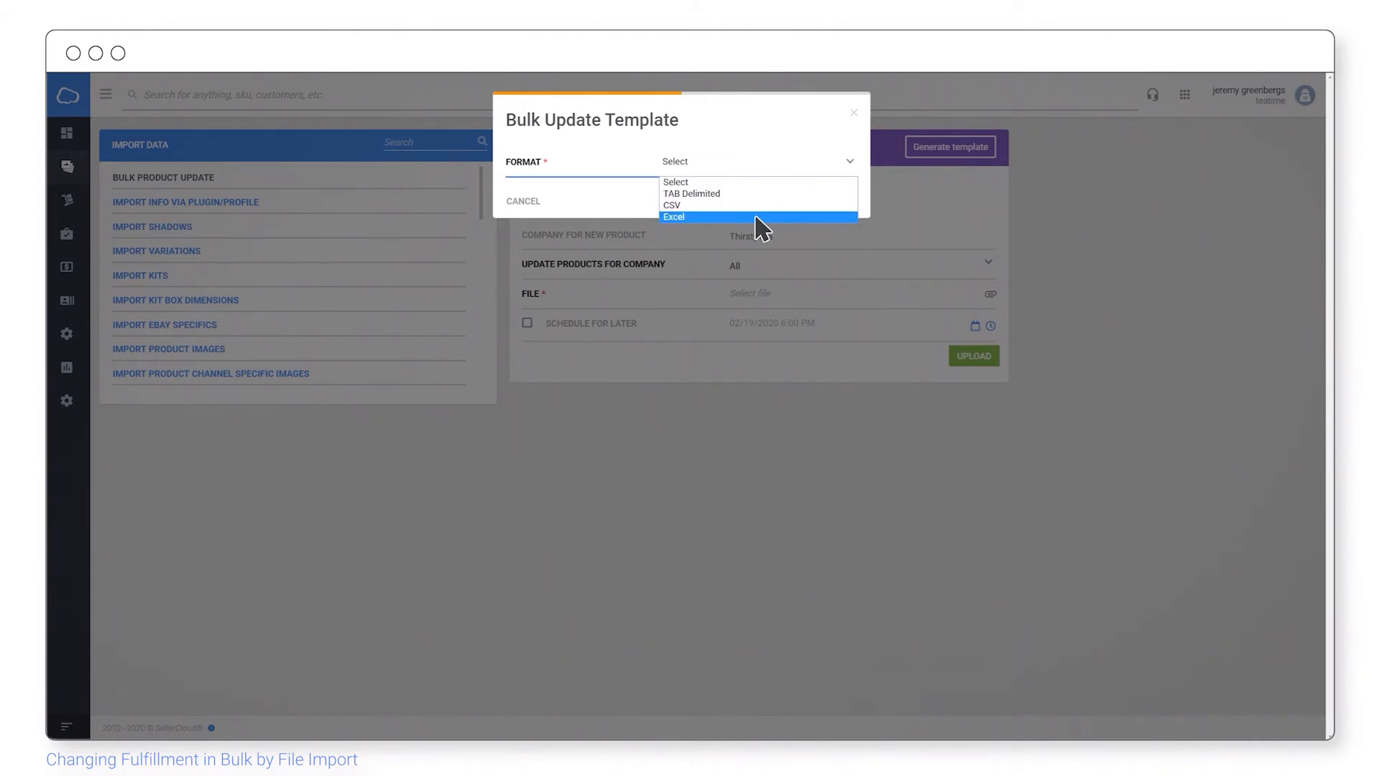
click(674, 217)
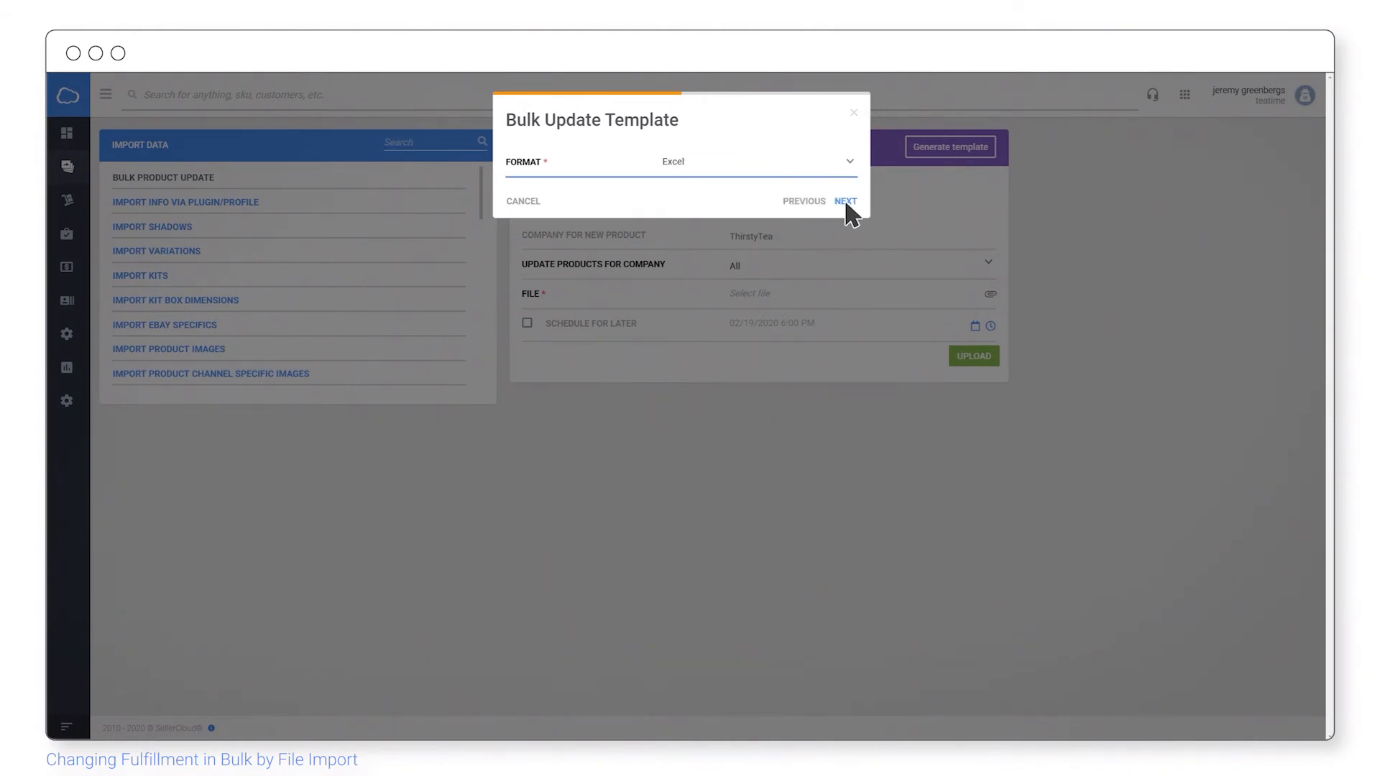
click(844, 202)
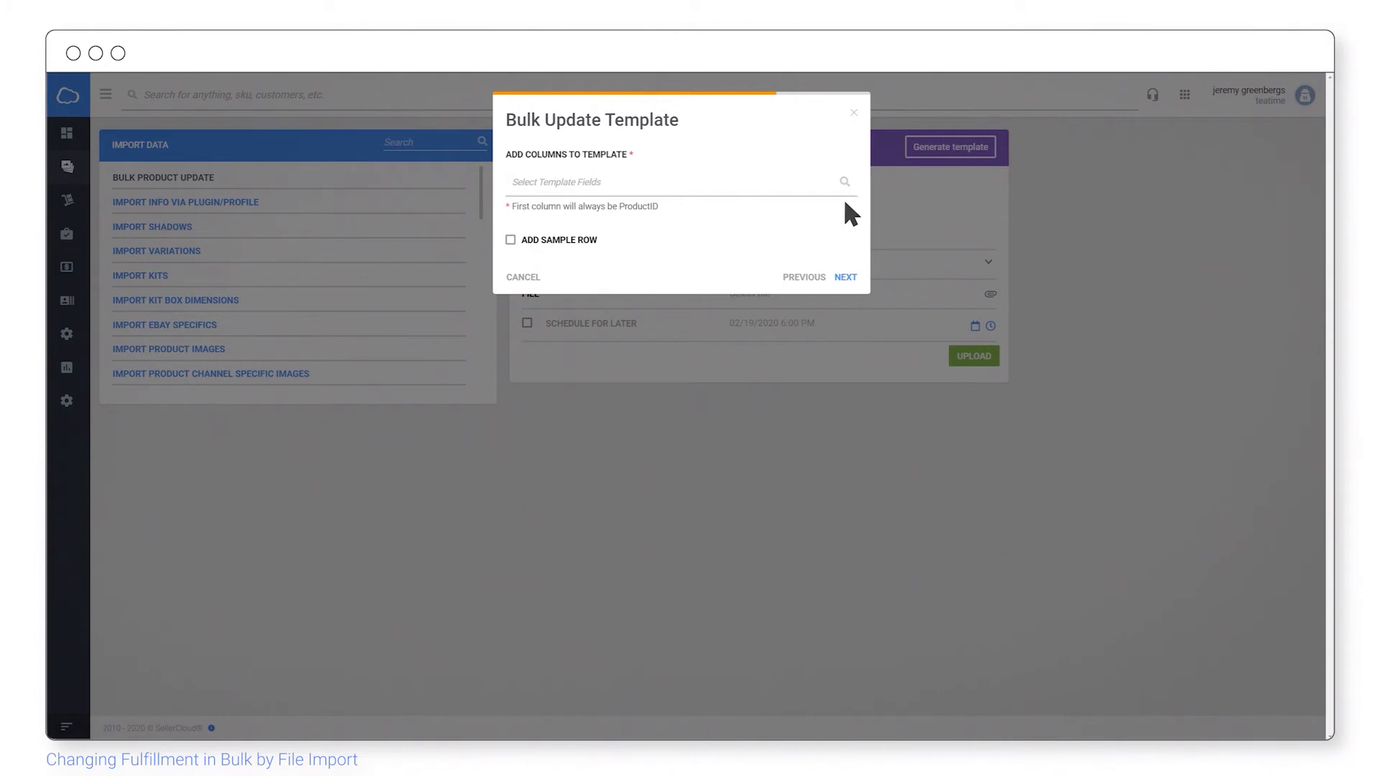
click(672, 182)
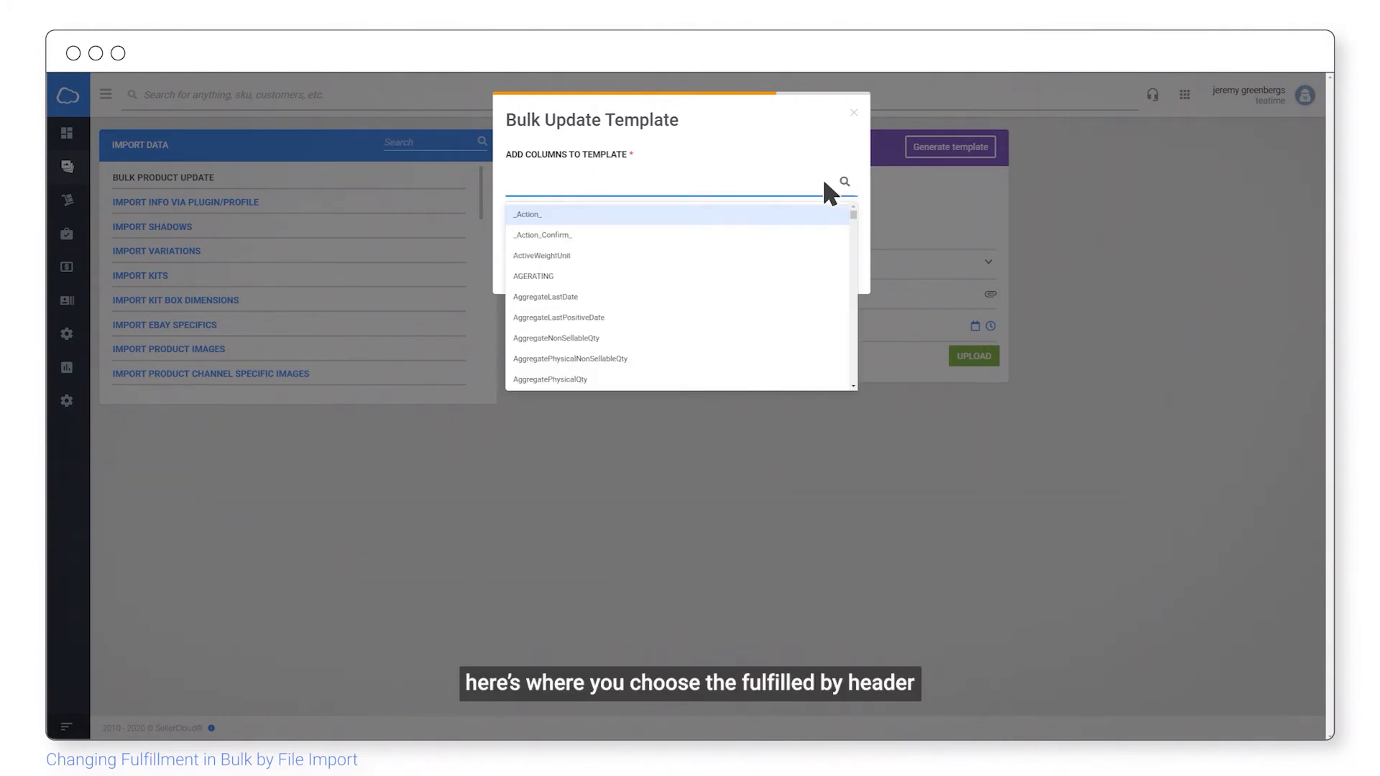
text(Fulfilled)
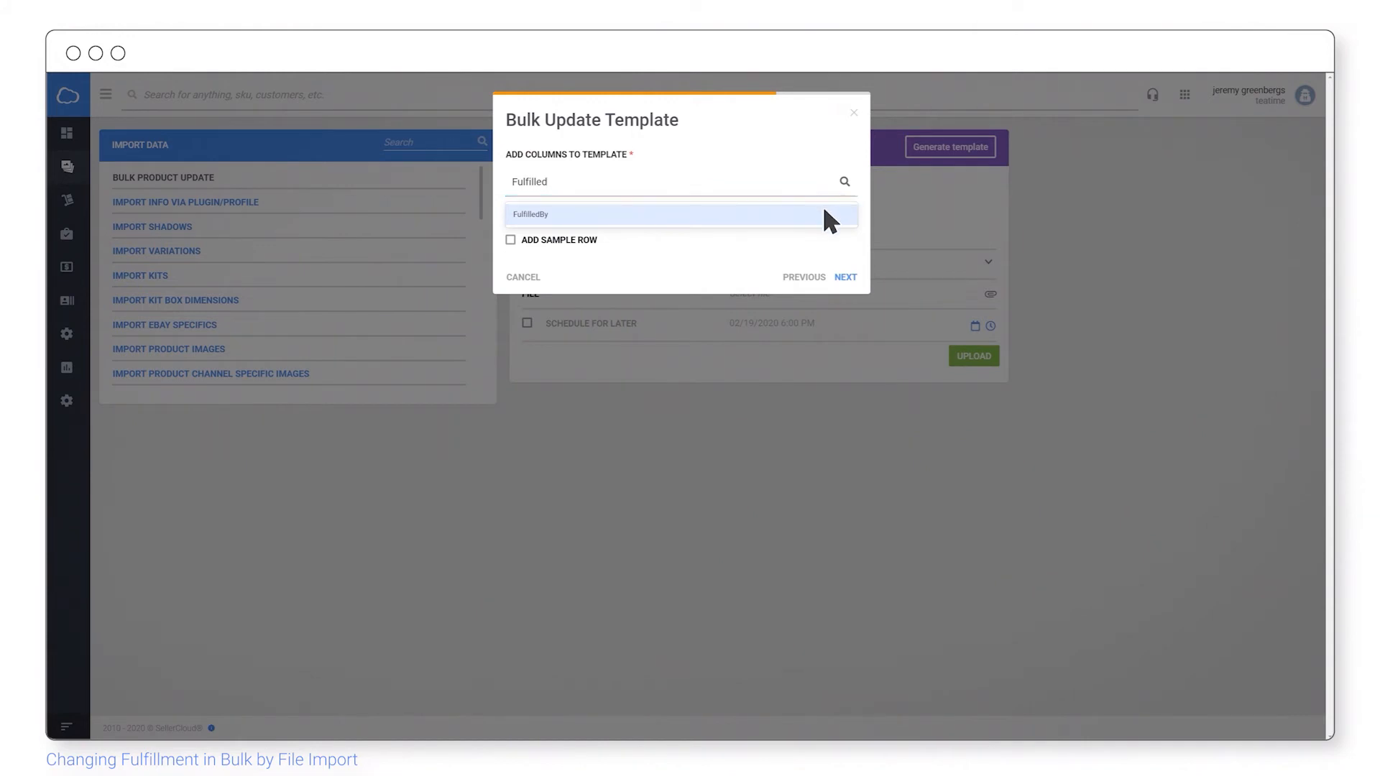
click(531, 214)
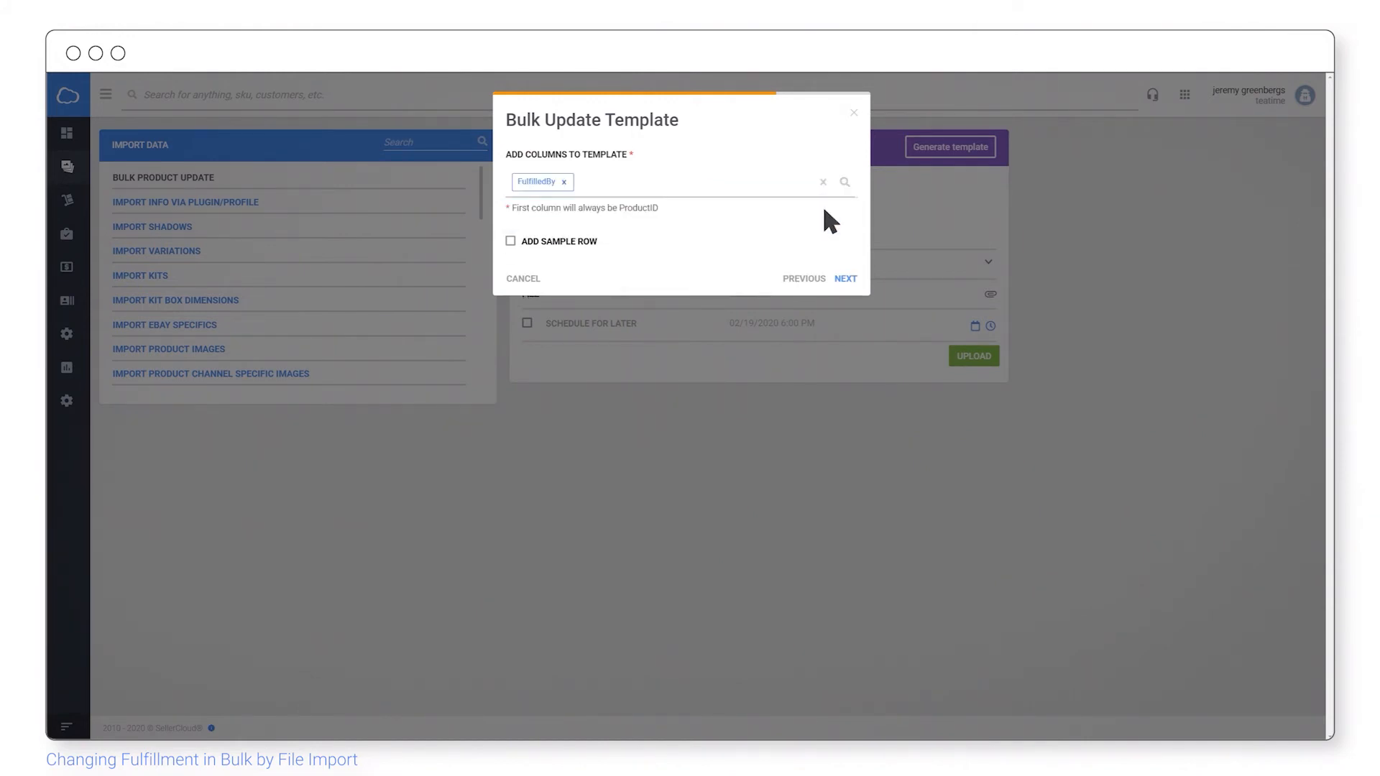
- Save the template as Fulfilled By Template and download it
click(844, 278)
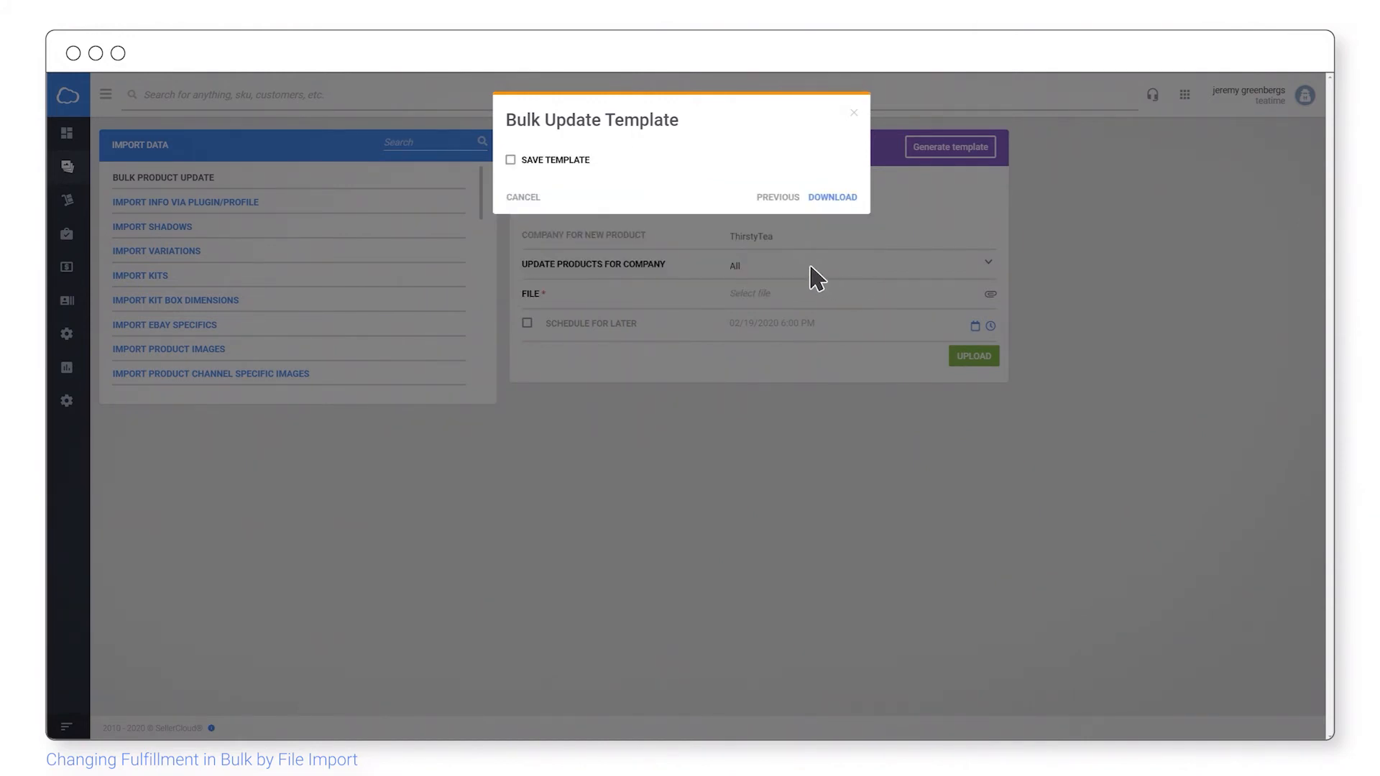
click(510, 159)
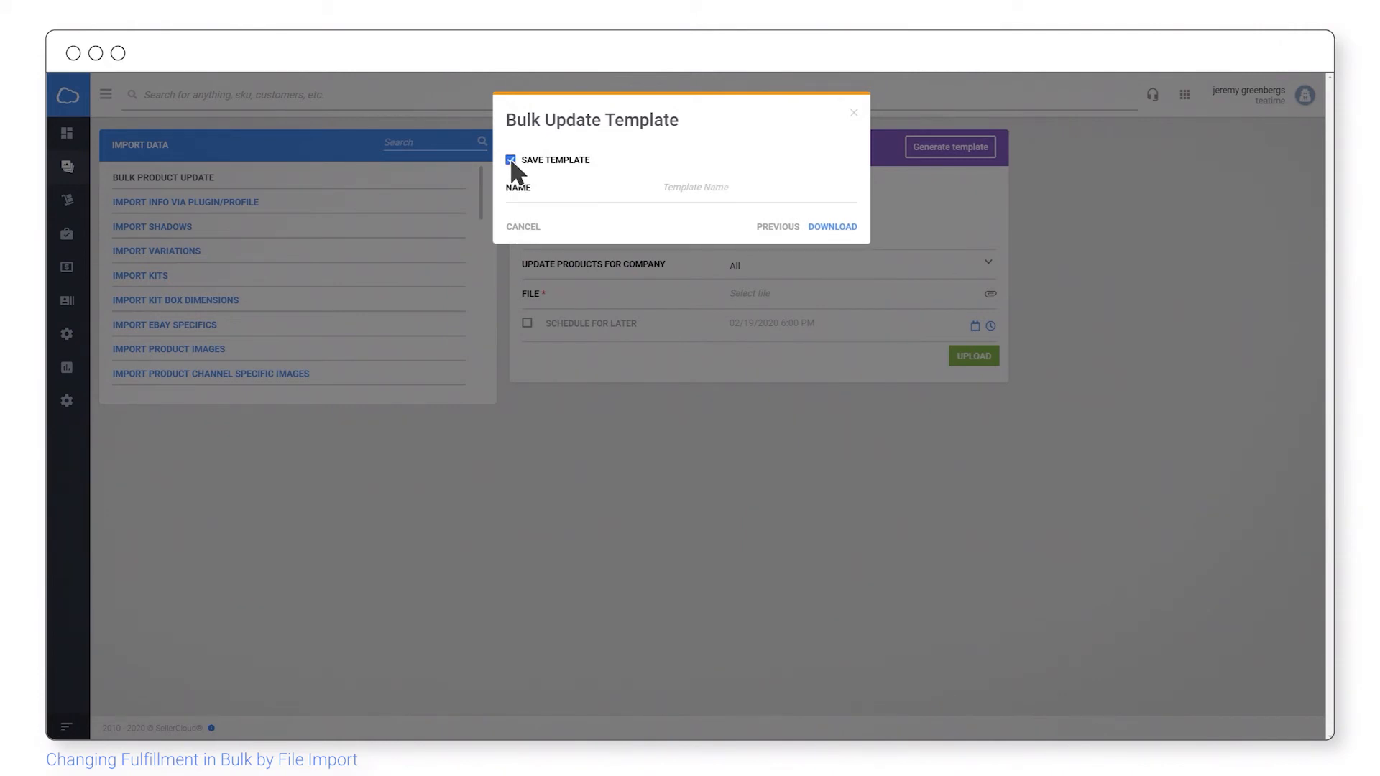
text(Fulfilled By Template)
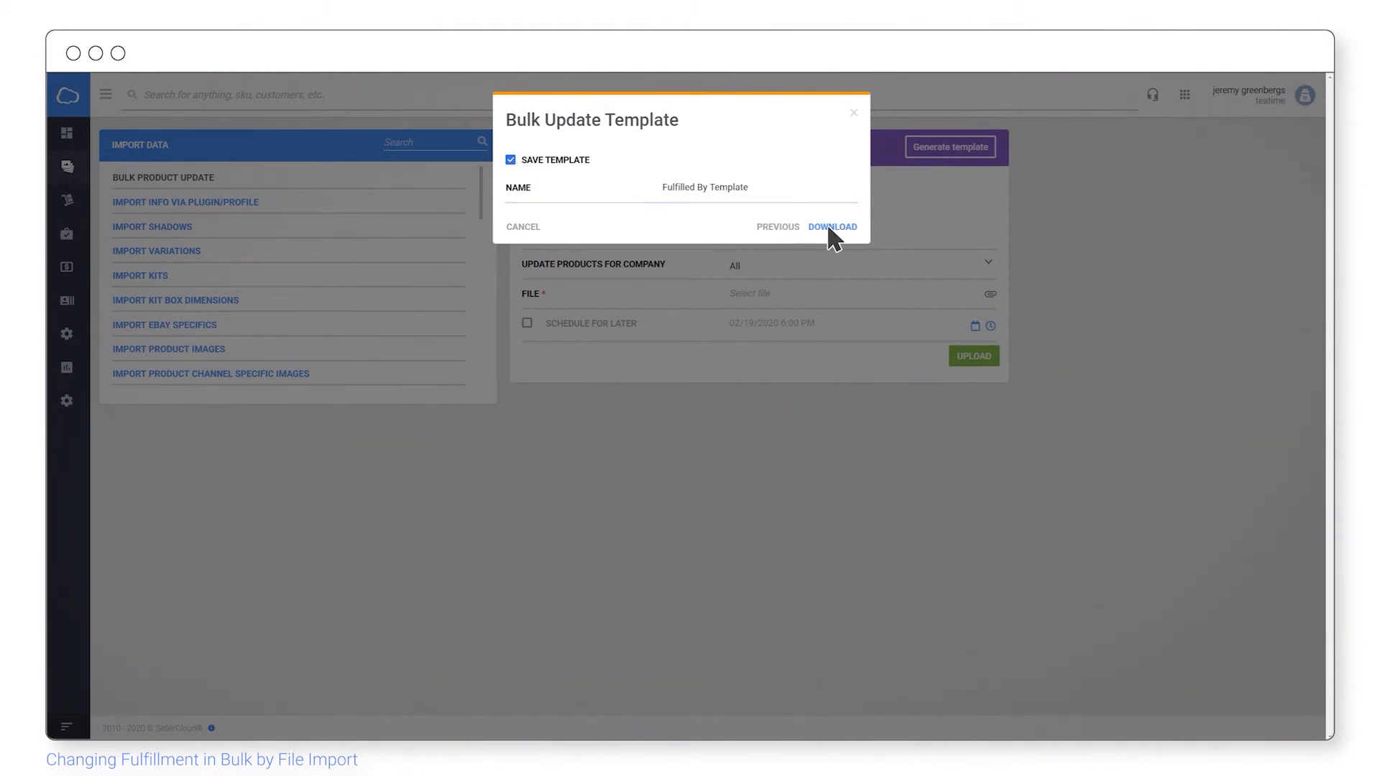
click(831, 225)
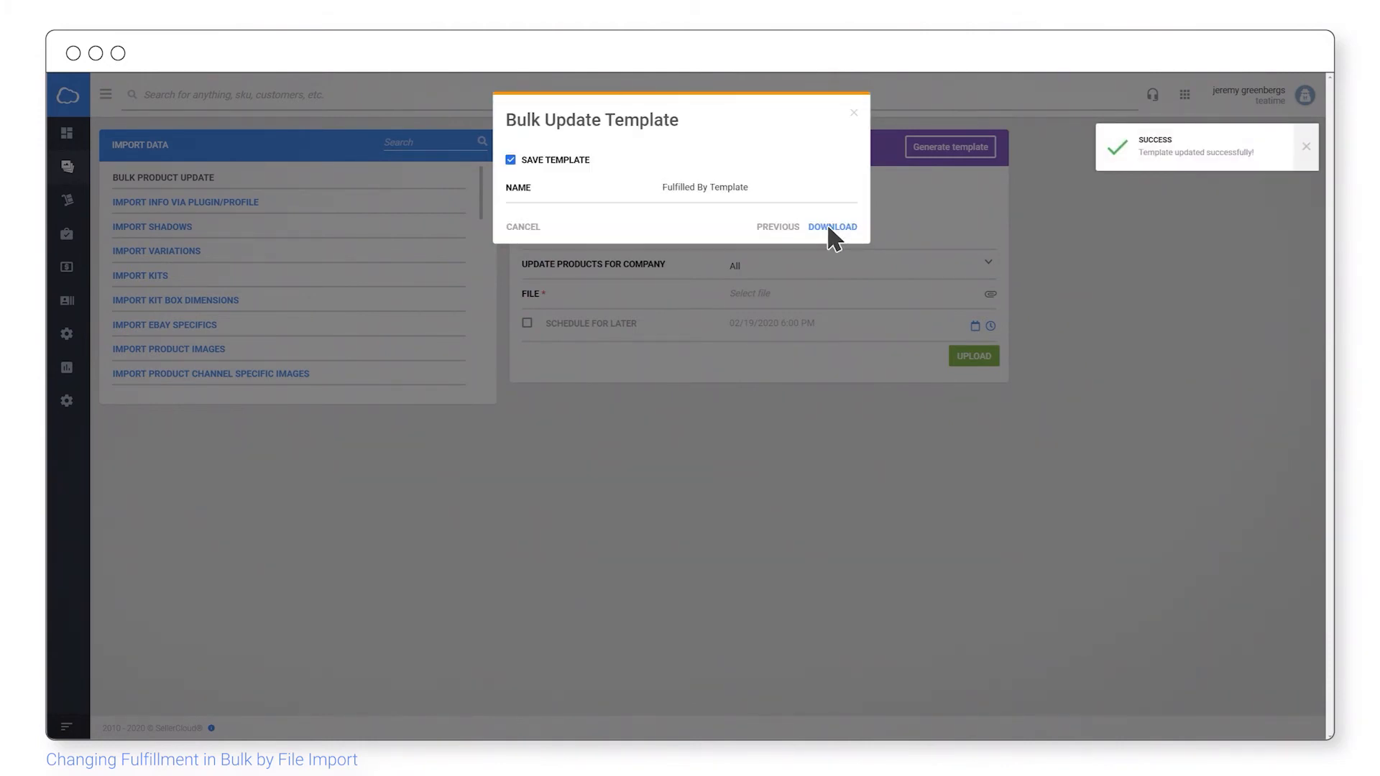
click(833, 226)
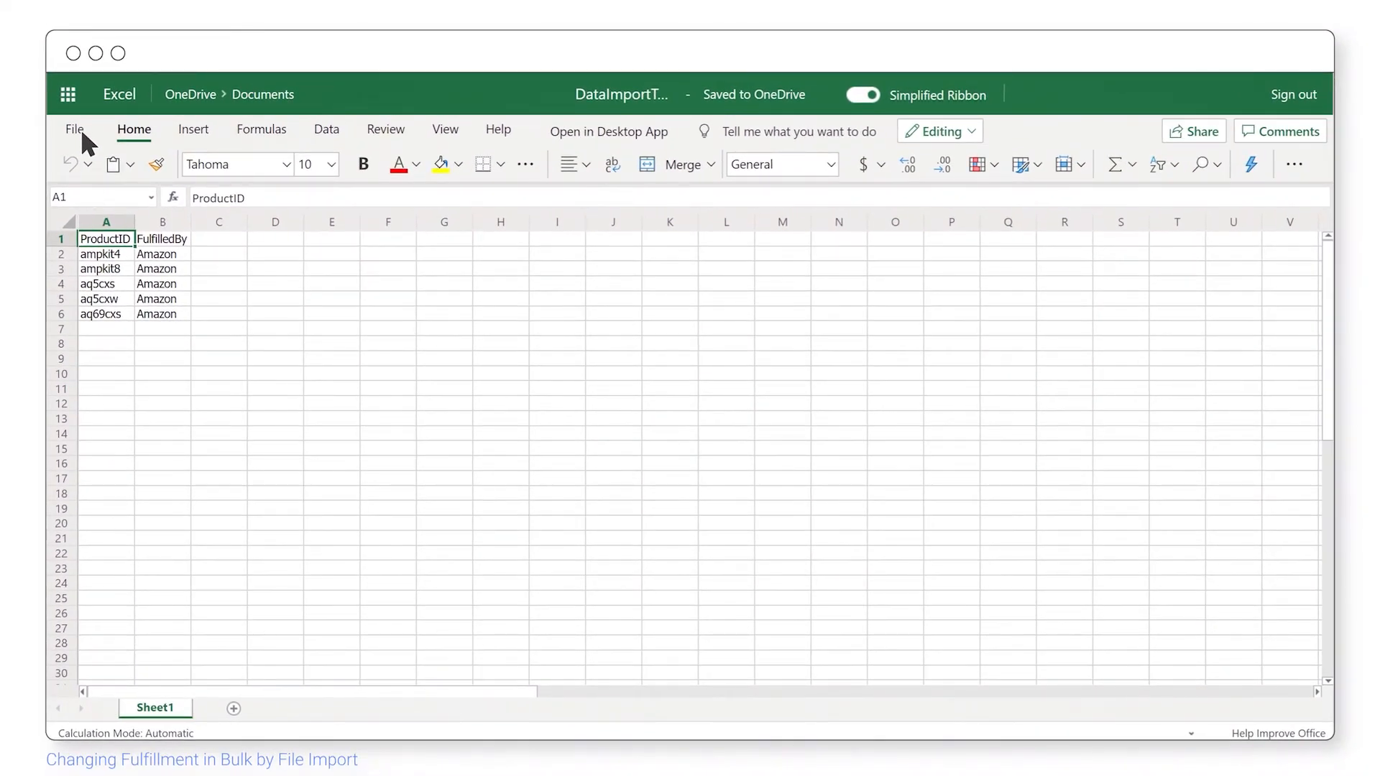
- Save a copy of the workbook to OneDrive as DataImportTemplate_BulkUpdate with FulfilledBy set to Amazon
click(73, 129)
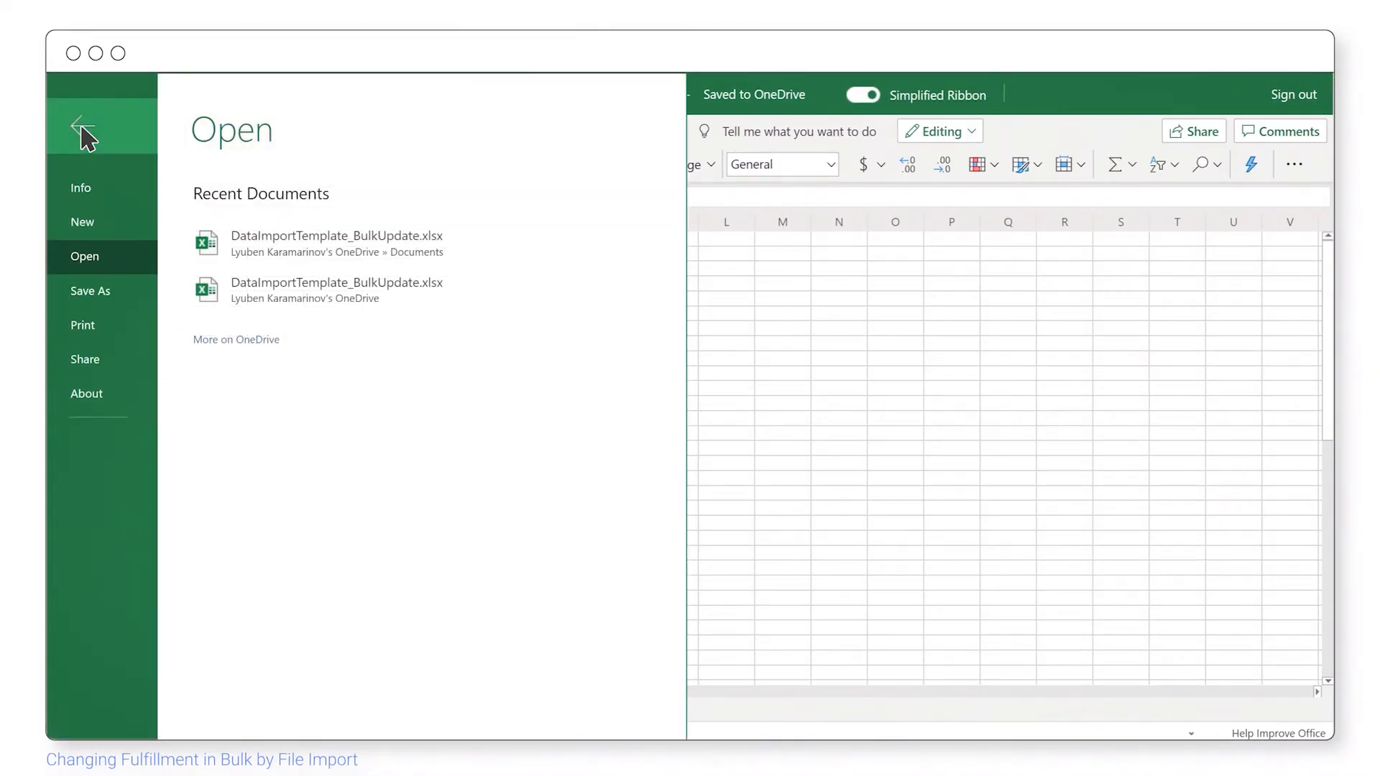
click(89, 292)
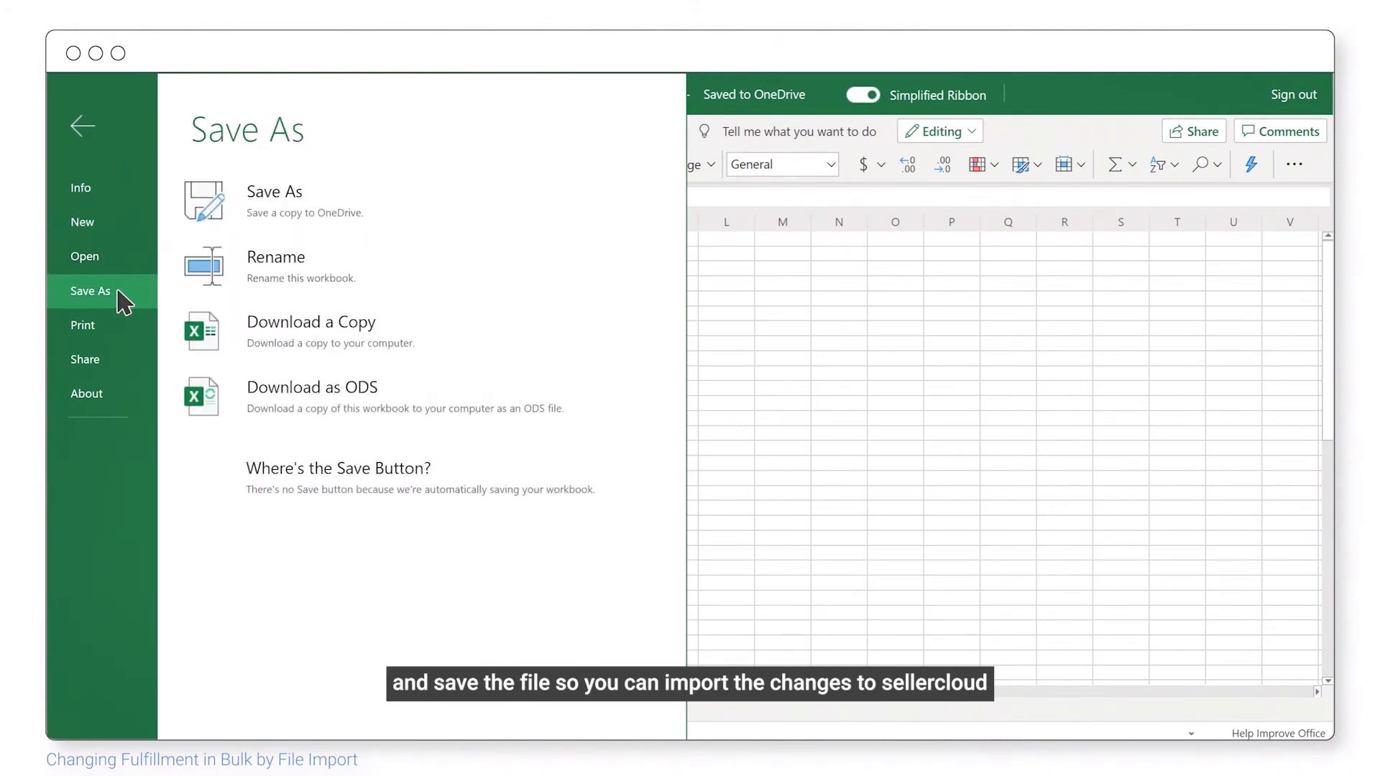
click(273, 191)
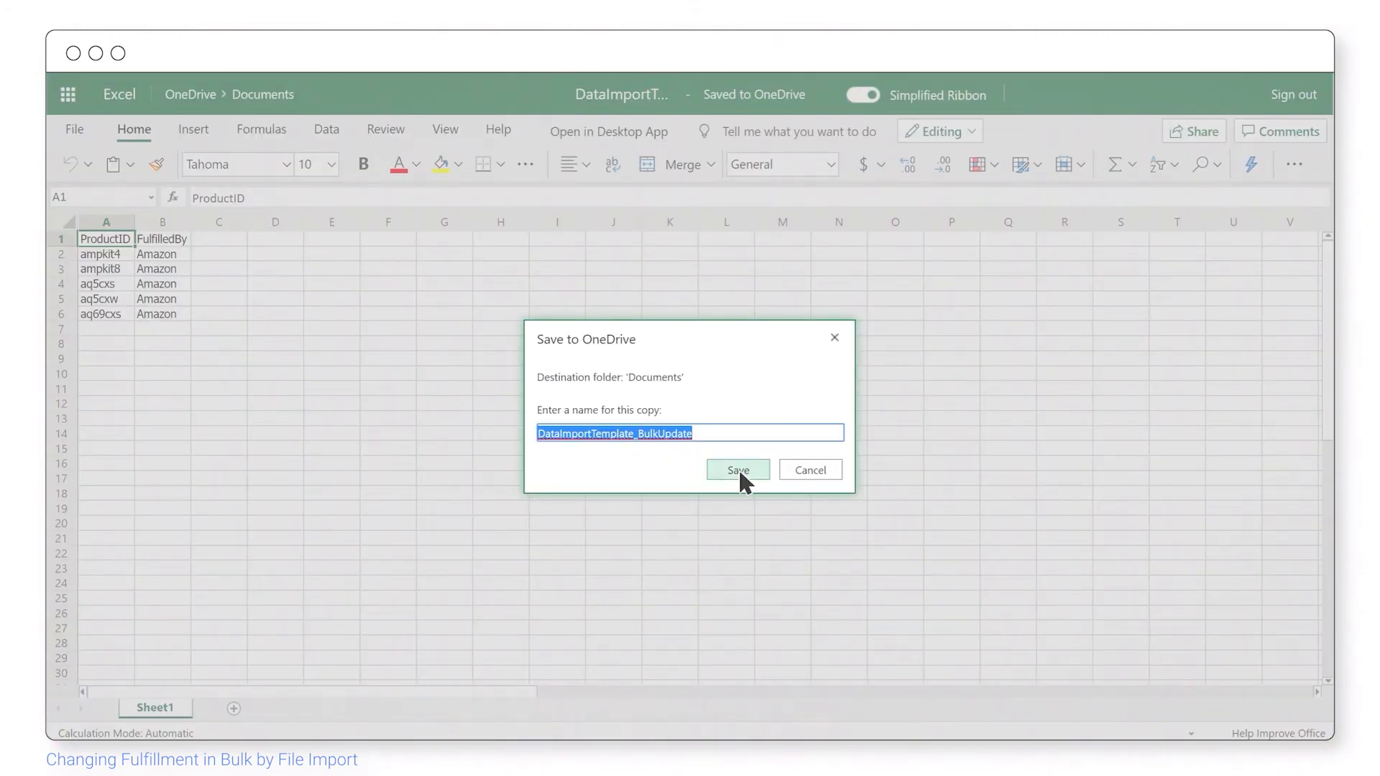
click(738, 469)
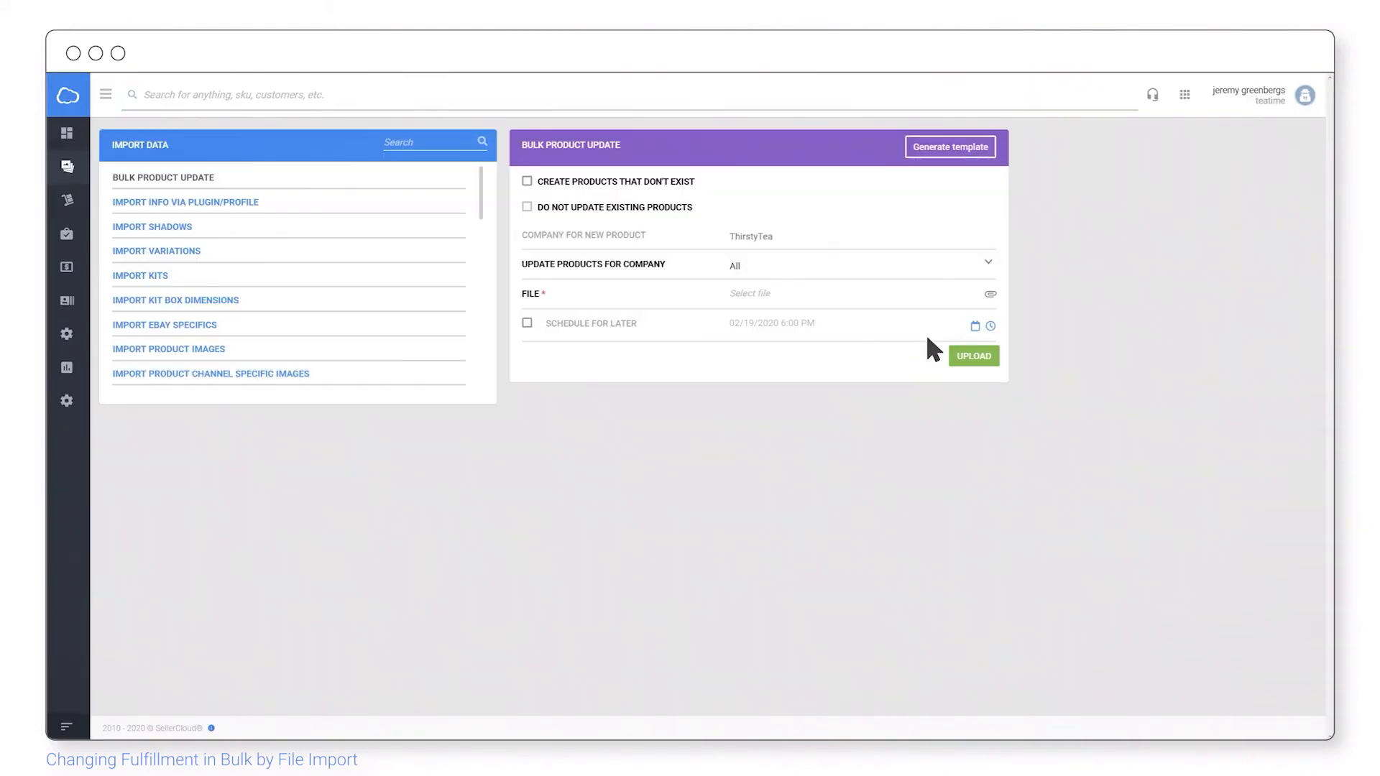
- Upload DataImportTemplate_BulkUpdate.xlsx from Downloads to Bulk Product Update and queue the job
click(989, 294)
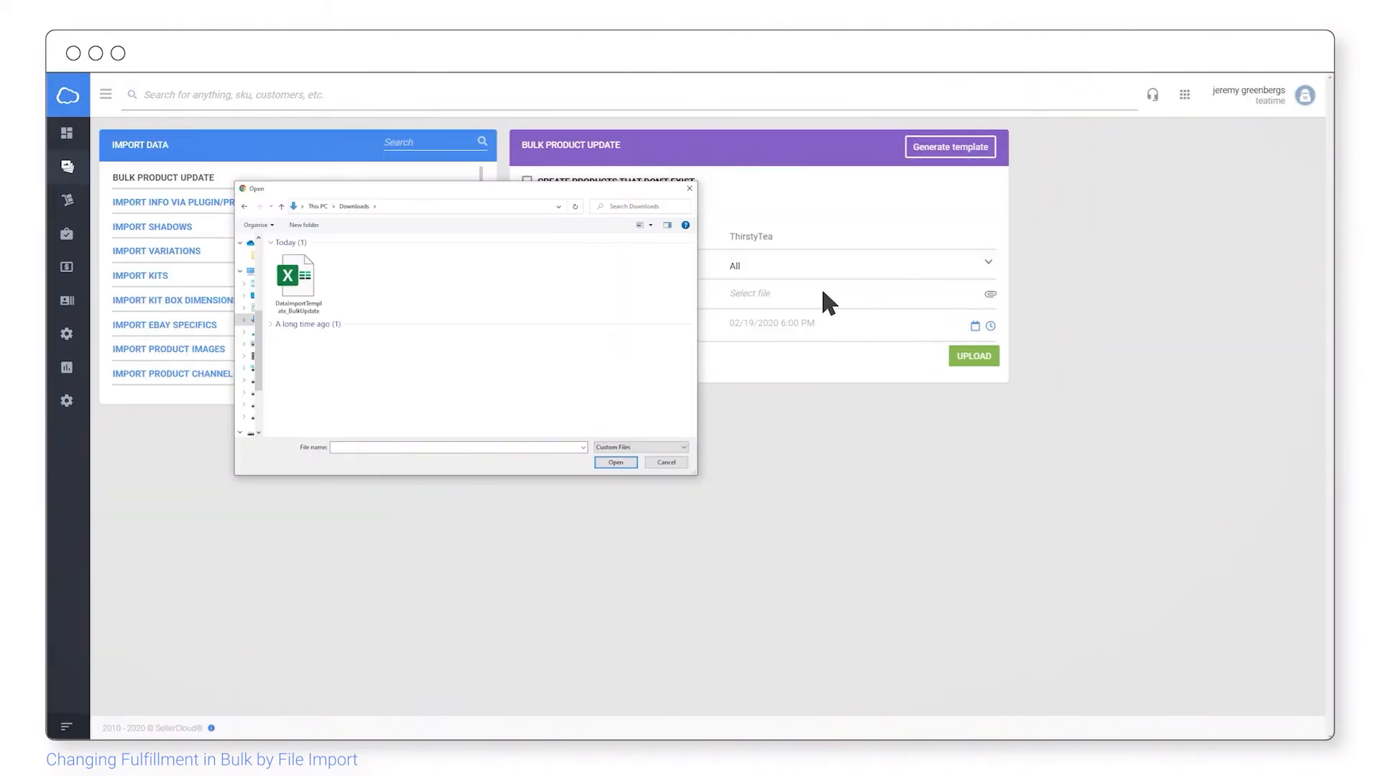
click(296, 277)
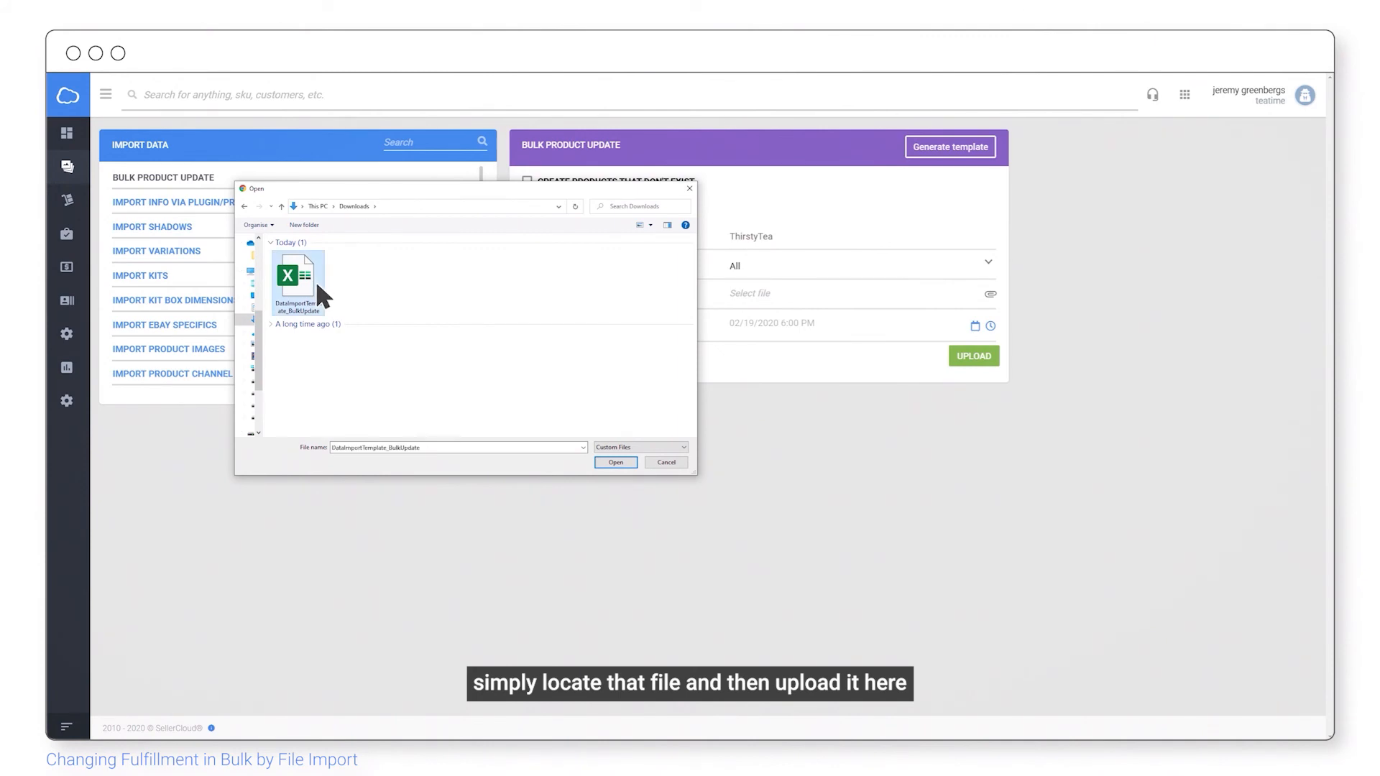
click(615, 461)
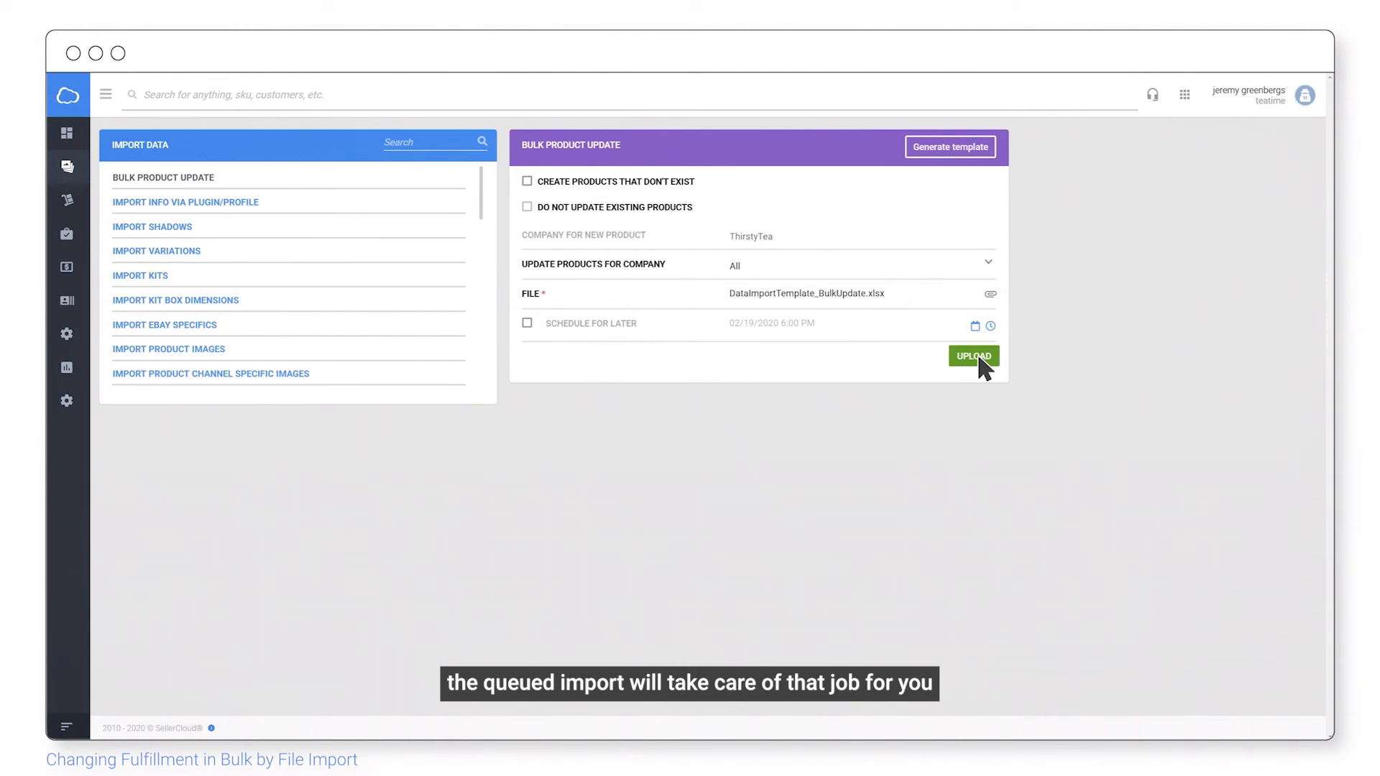
click(974, 357)
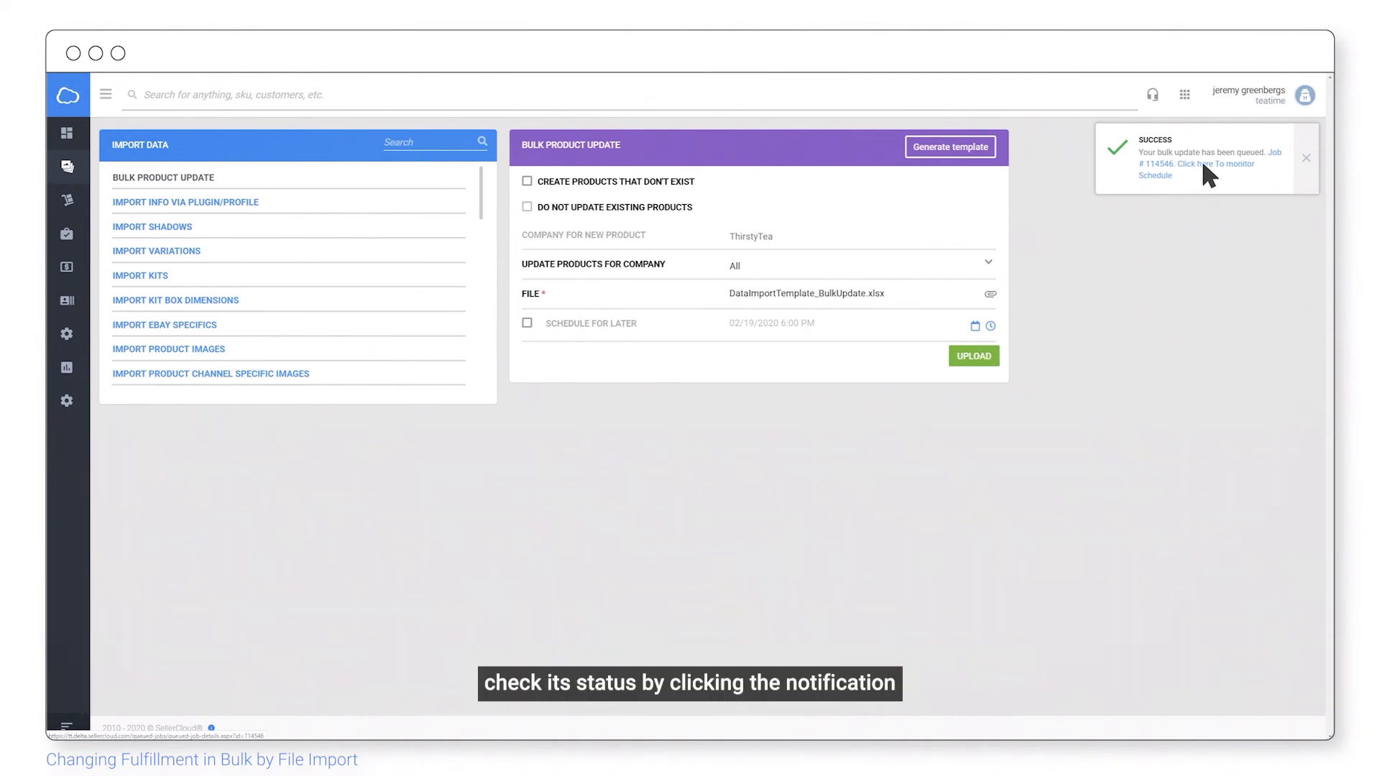
- View job #114546's bulk update log listing five products changed from Merchant to Amazon
click(1198, 164)
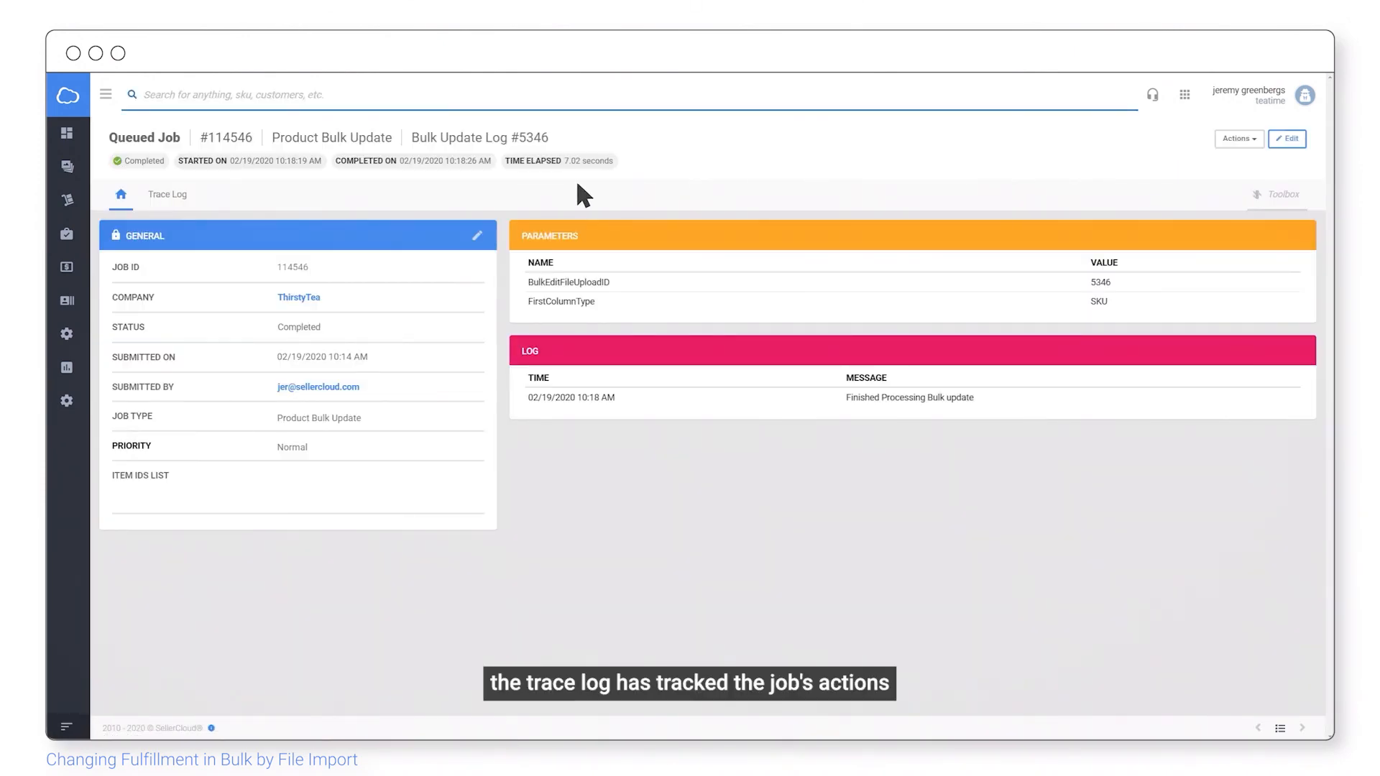
click(167, 194)
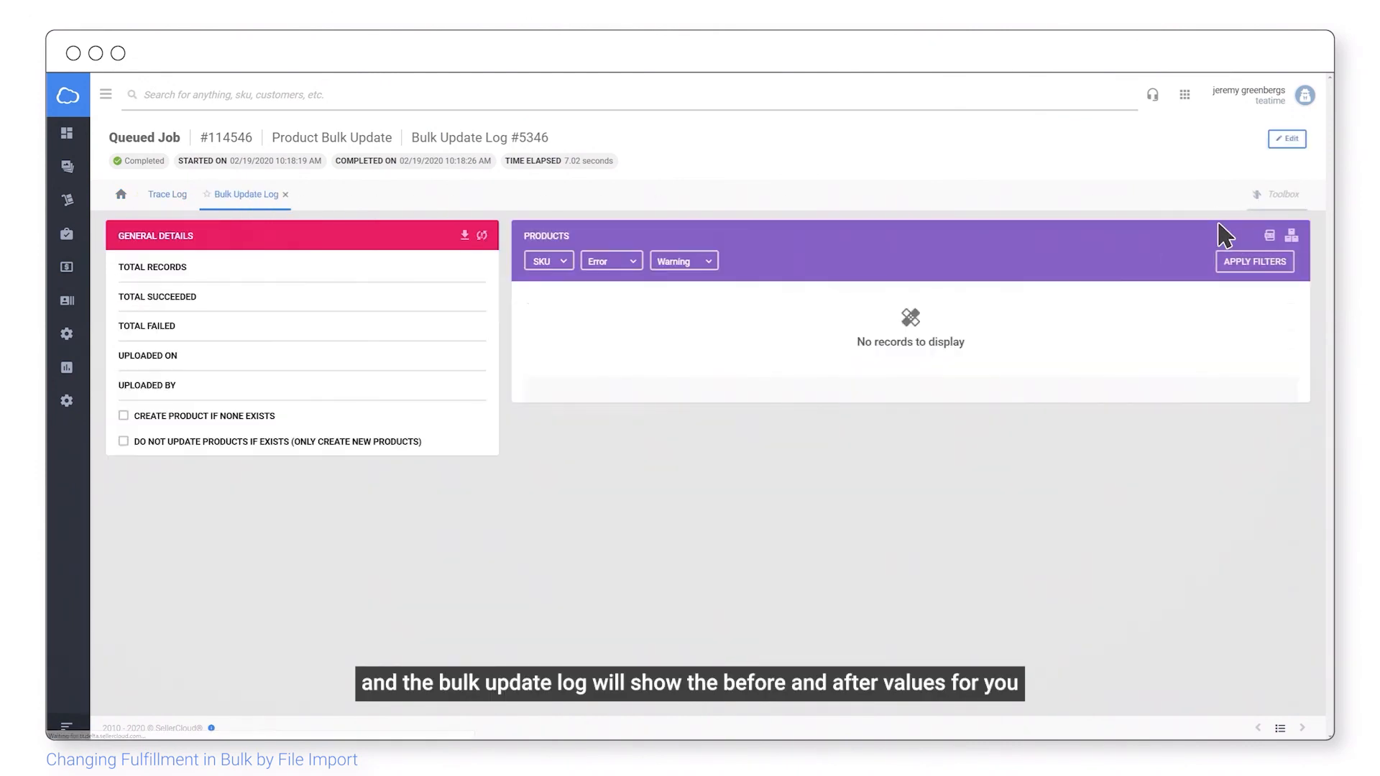
click(1253, 262)
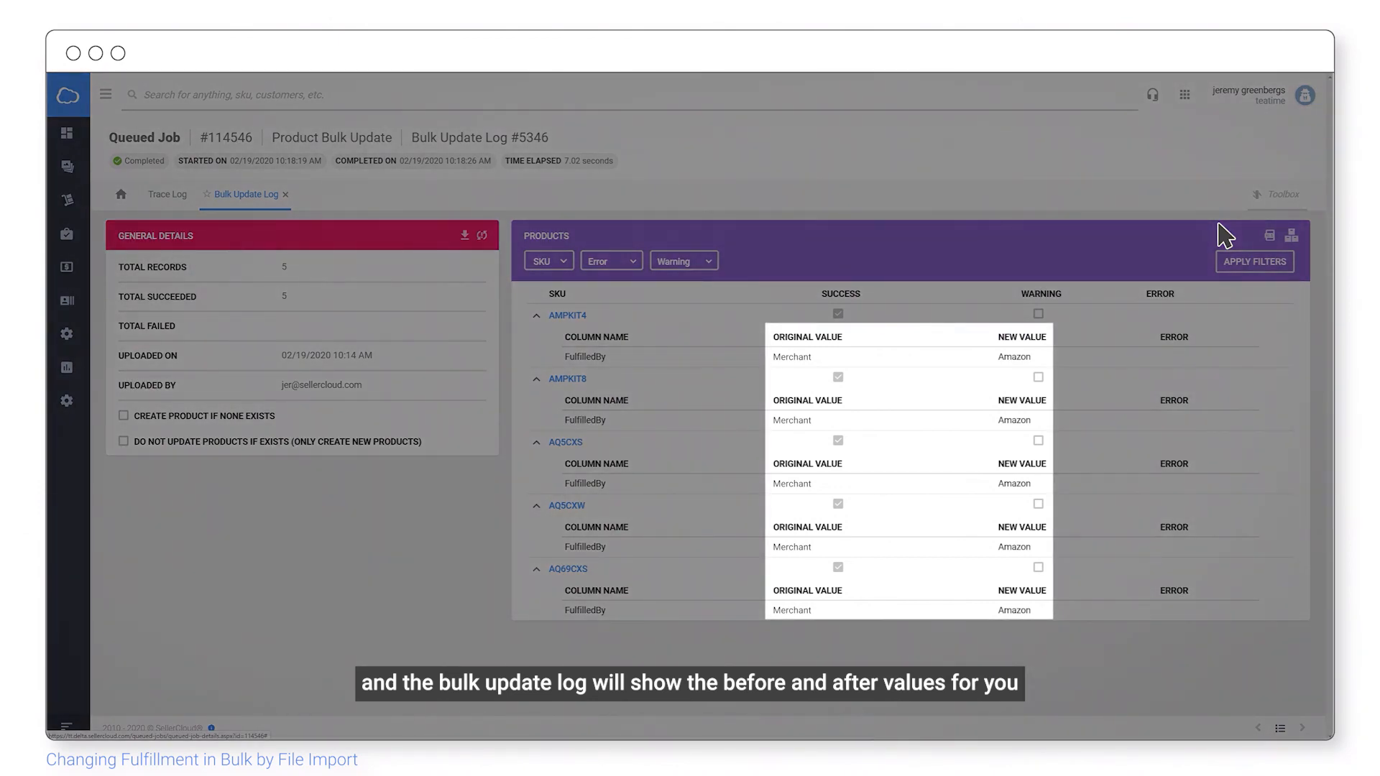